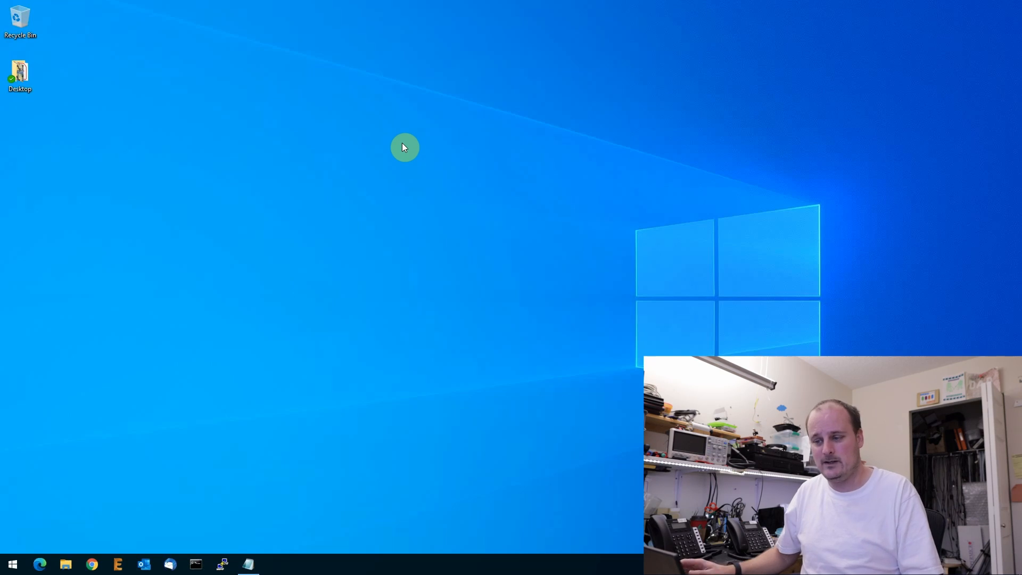
mouse_move(44, 564)
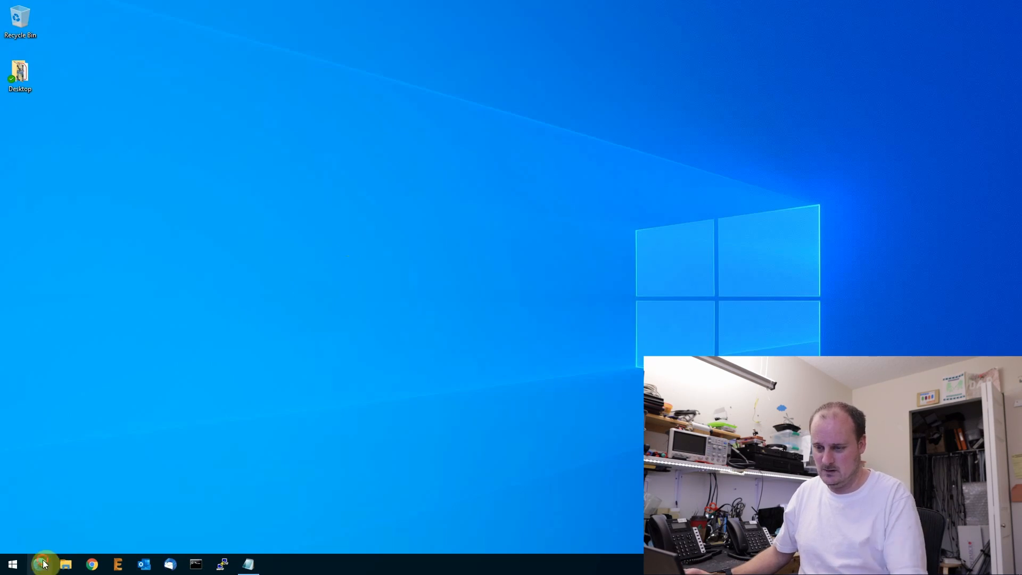
Browse to 192.168.8.1 and log in as admin to reach the Untangle dashboard
left_click(39, 564)
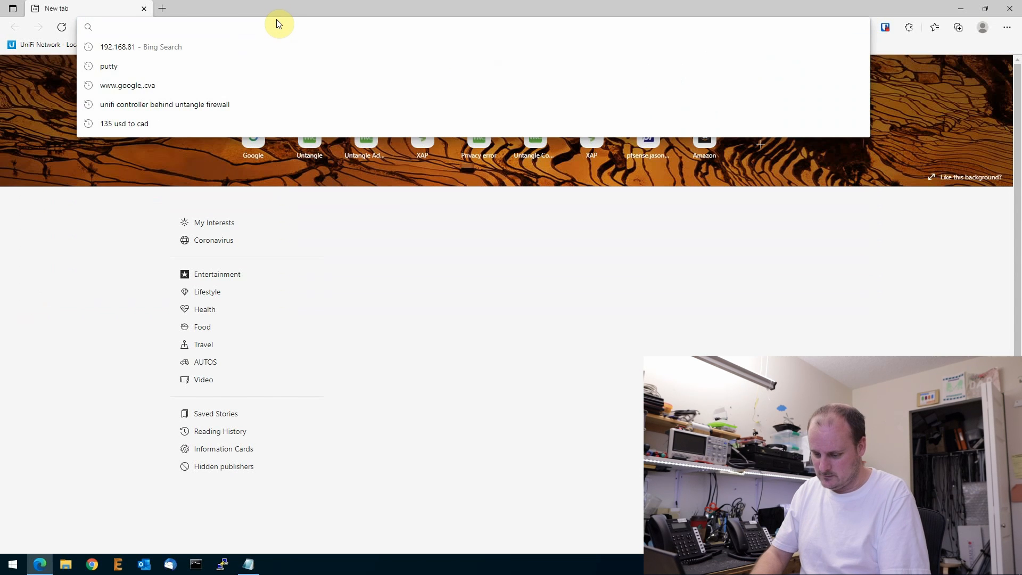
type("192.168.8.1/auth/login?url=/setup/welcome.do&realm=Administrator")
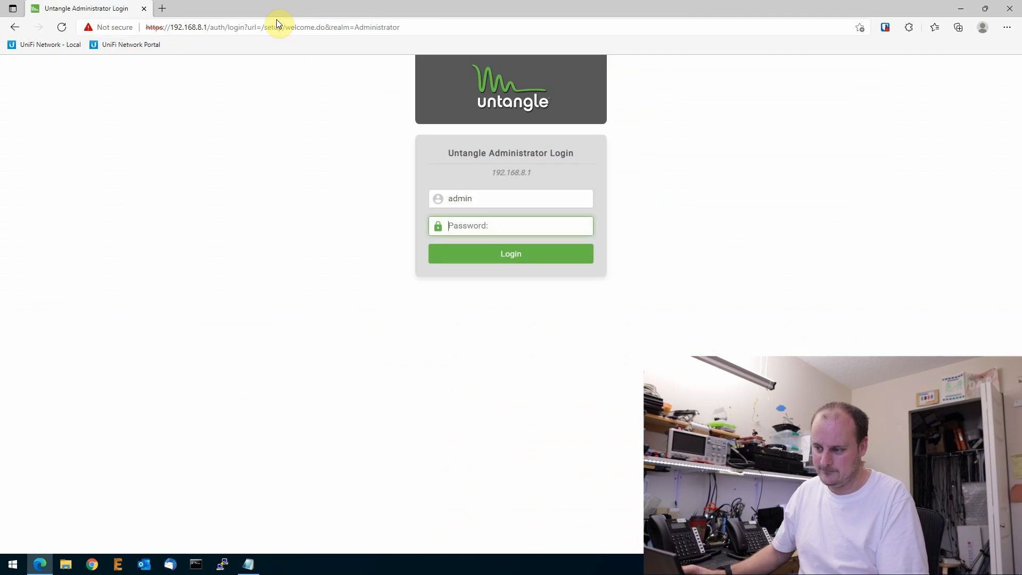
mouse_move(473, 125)
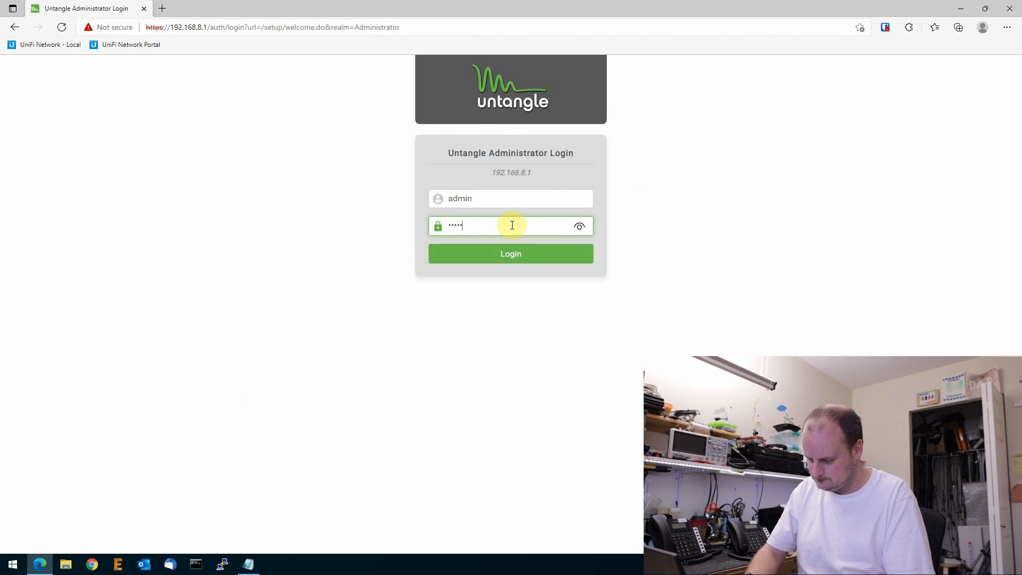
left_click(510, 253)
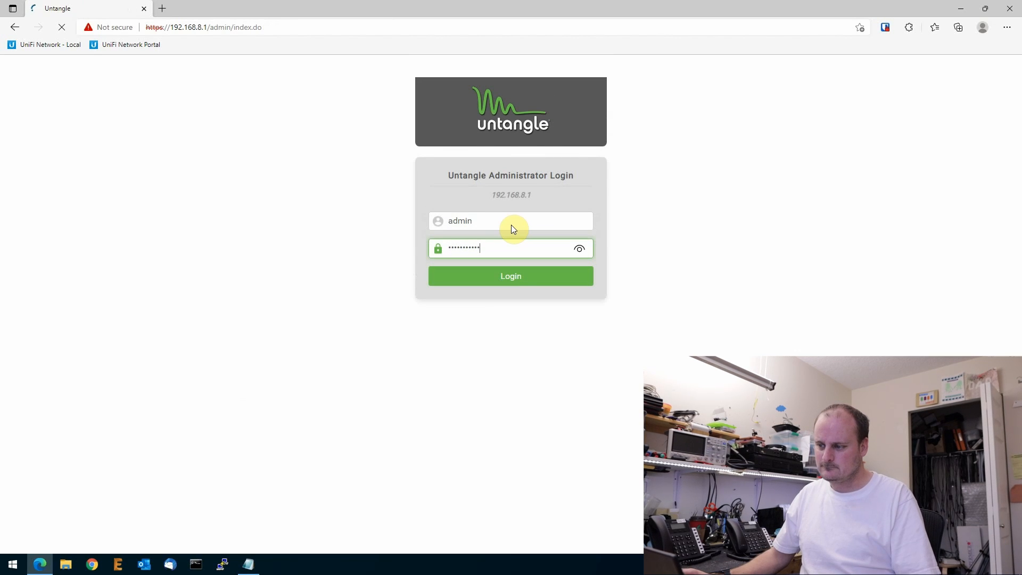
left_click(510, 275)
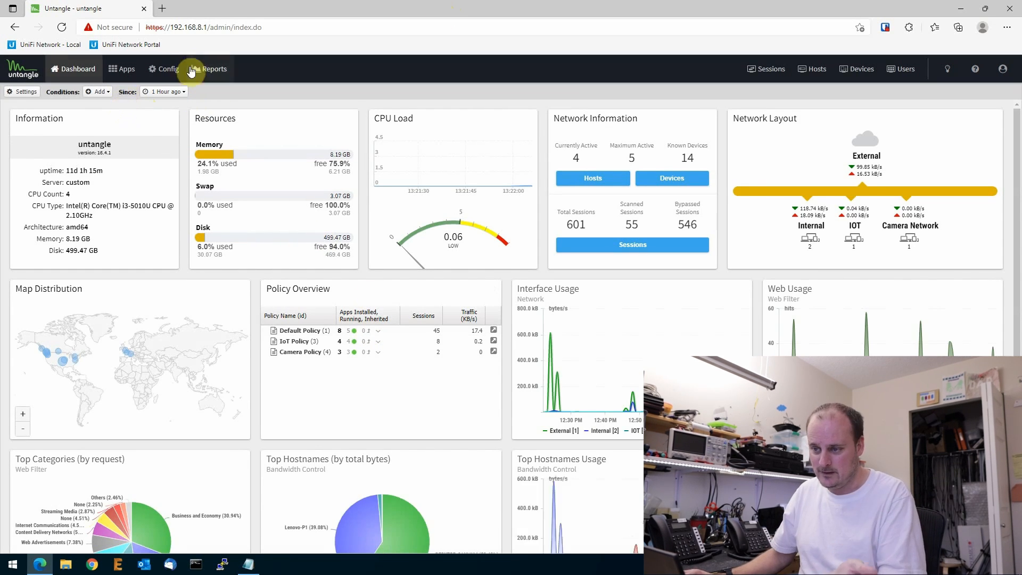
Enter the Config area to review Administration and Network settings
left_click(167, 68)
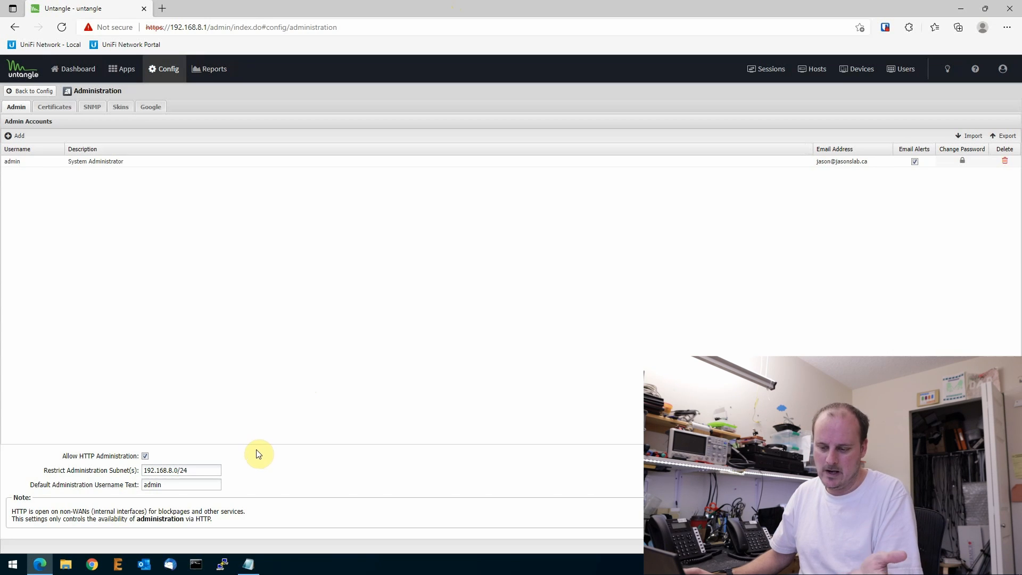
mouse_move(261, 444)
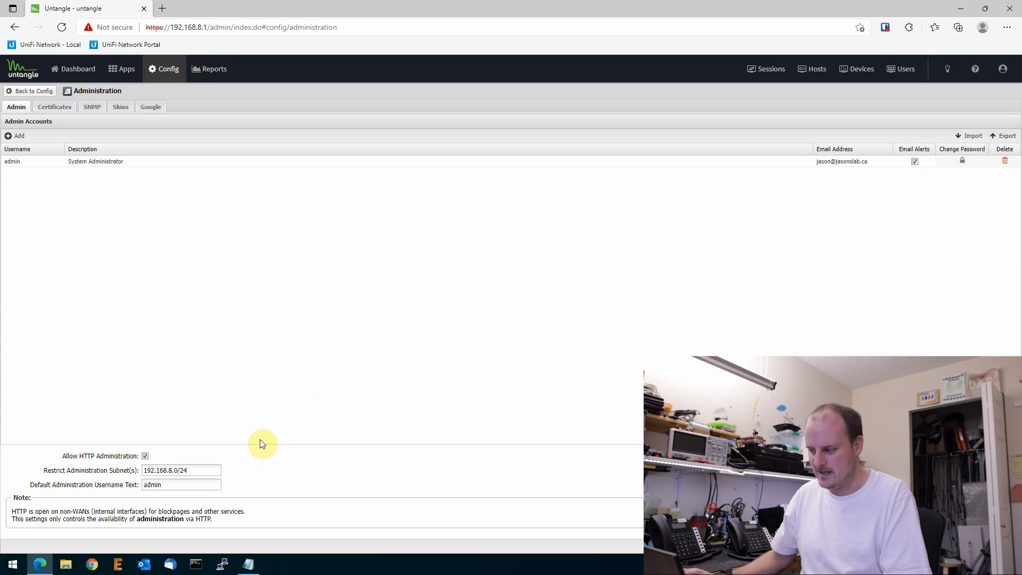
mouse_move(291, 401)
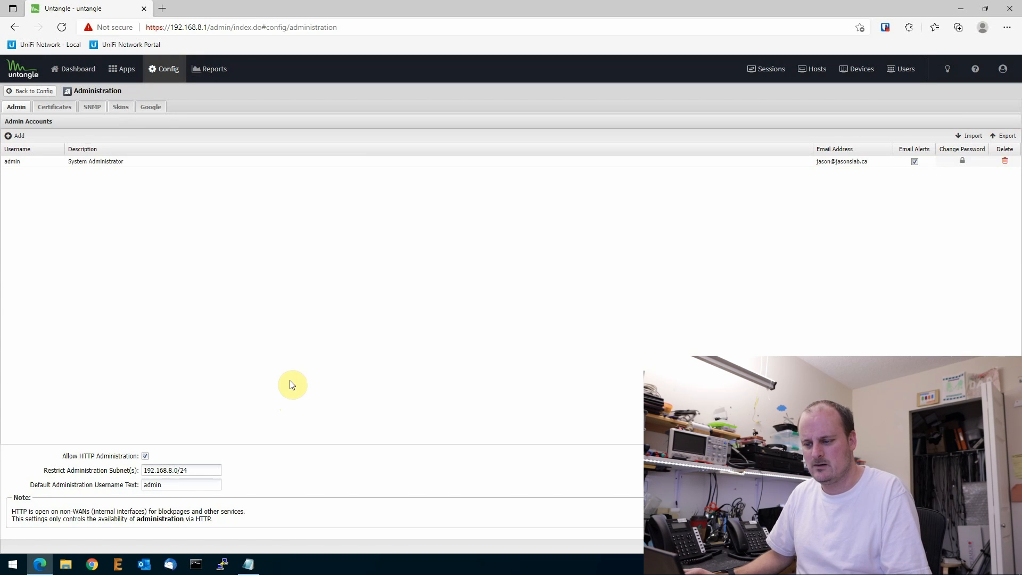
mouse_move(295, 369)
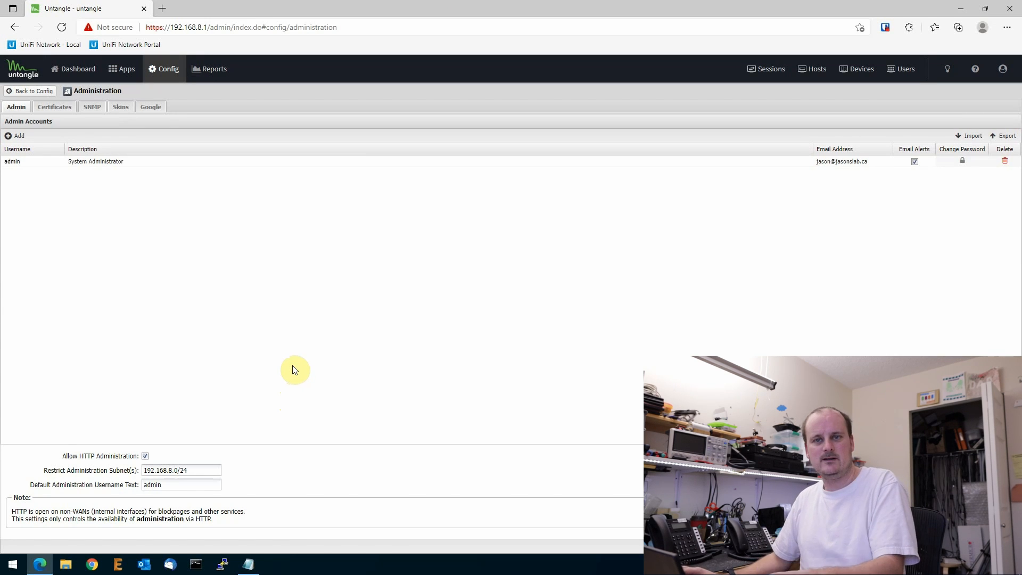
mouse_move(251, 398)
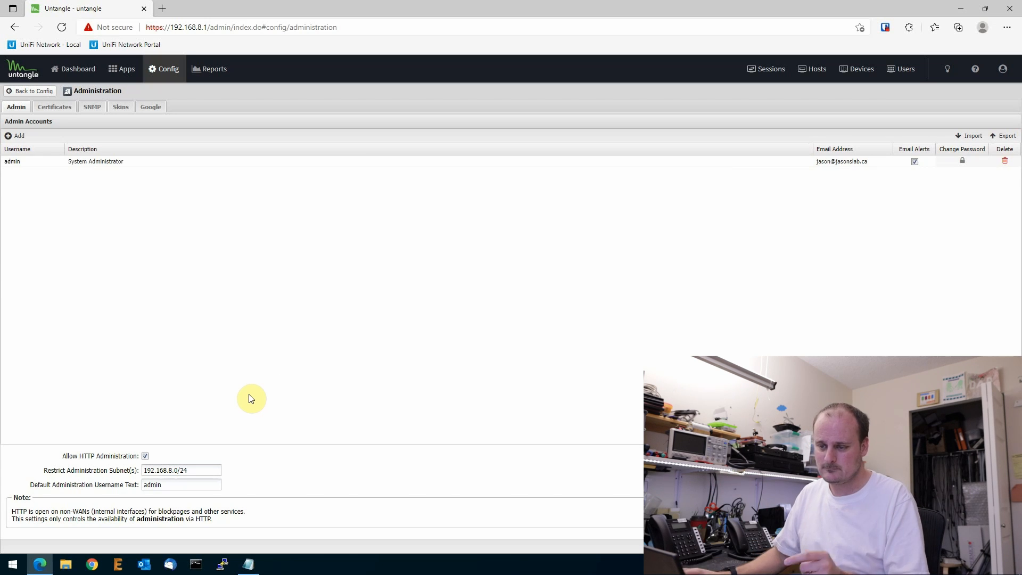
mouse_move(312, 320)
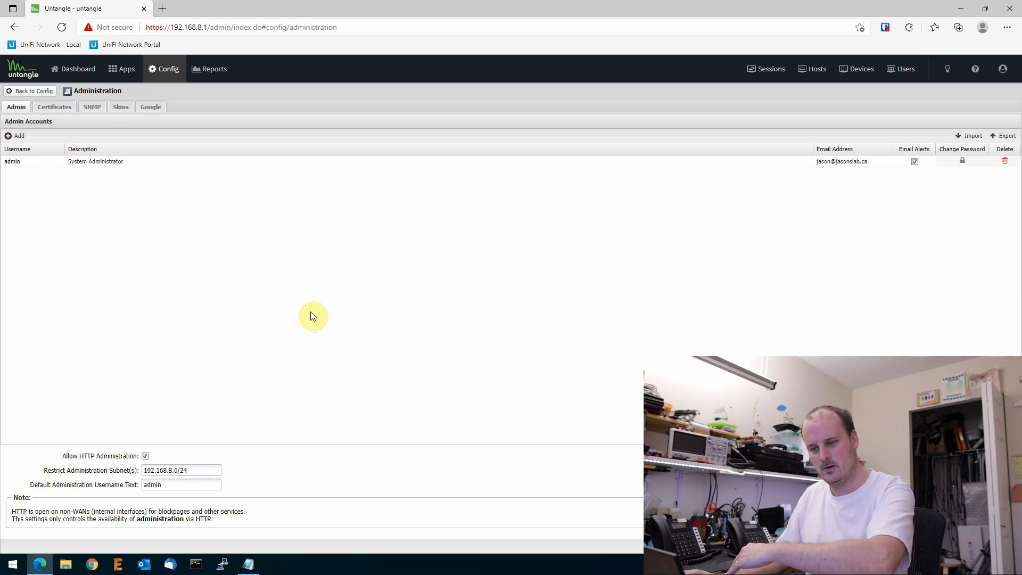
mouse_move(164, 256)
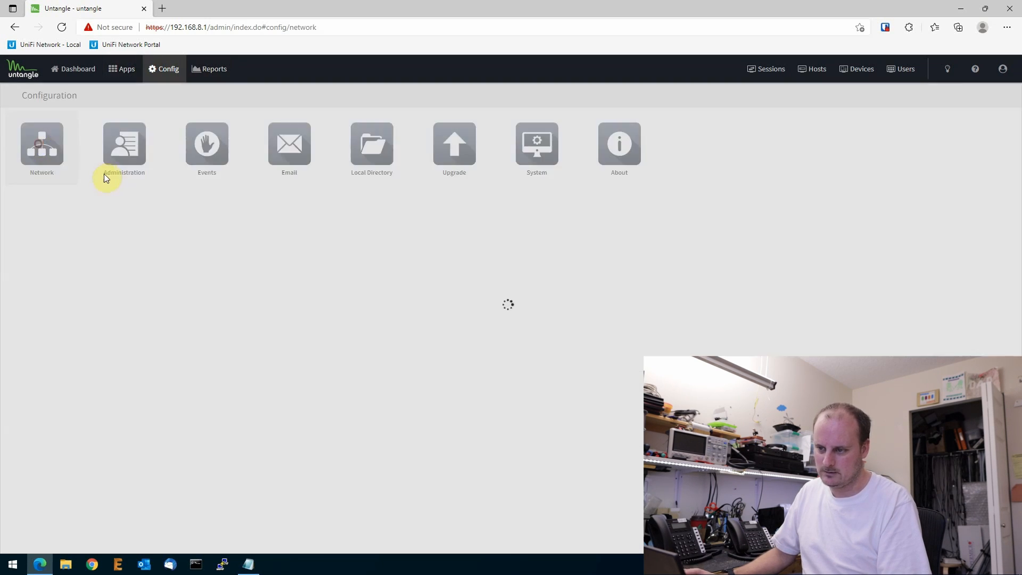
Review Access Rules under Network > Advanced, including rule 1 blocking ports 443 and 80
left_click(41, 145)
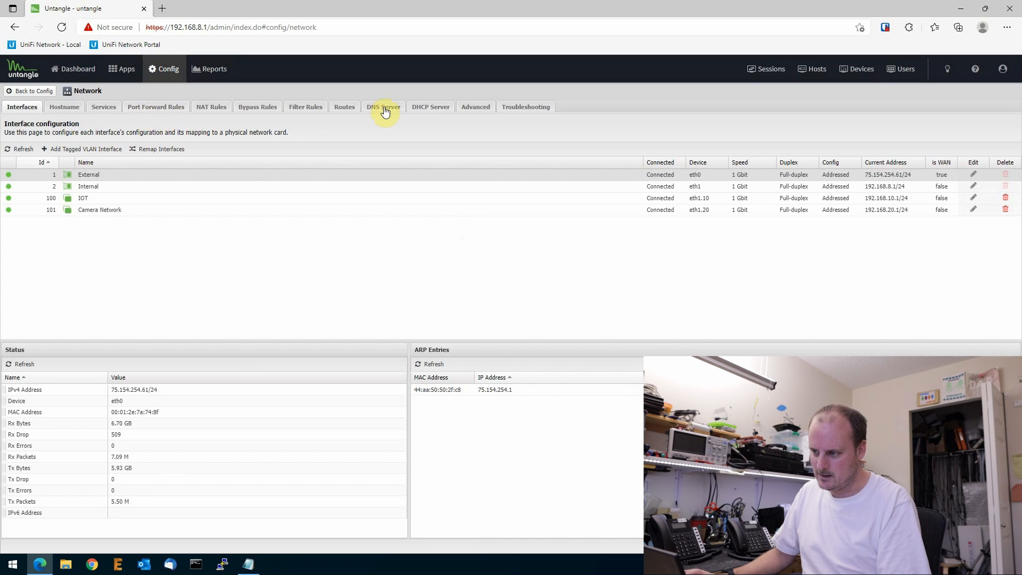
left_click(474, 106)
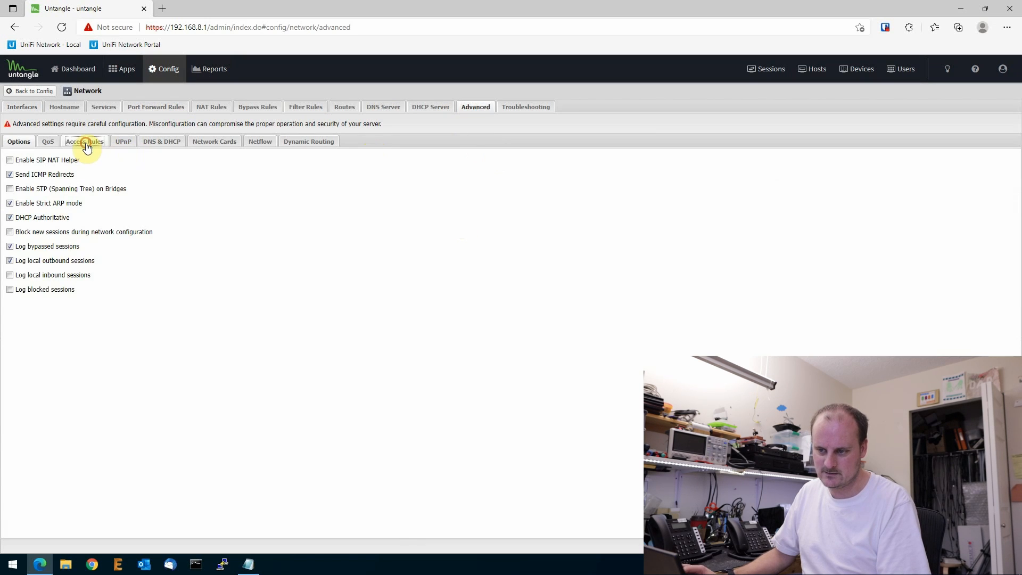
left_click(84, 142)
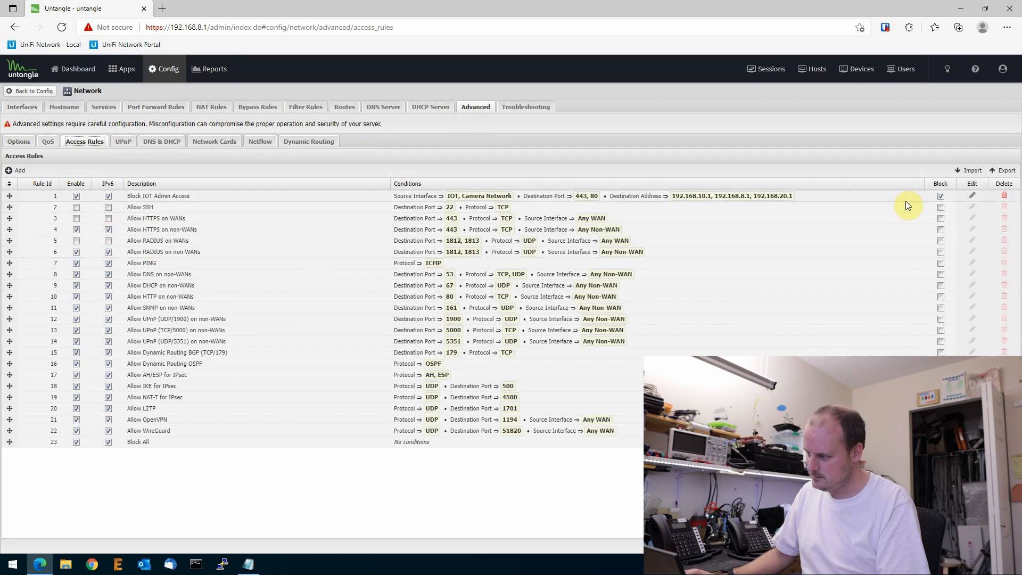
left_click(939, 196)
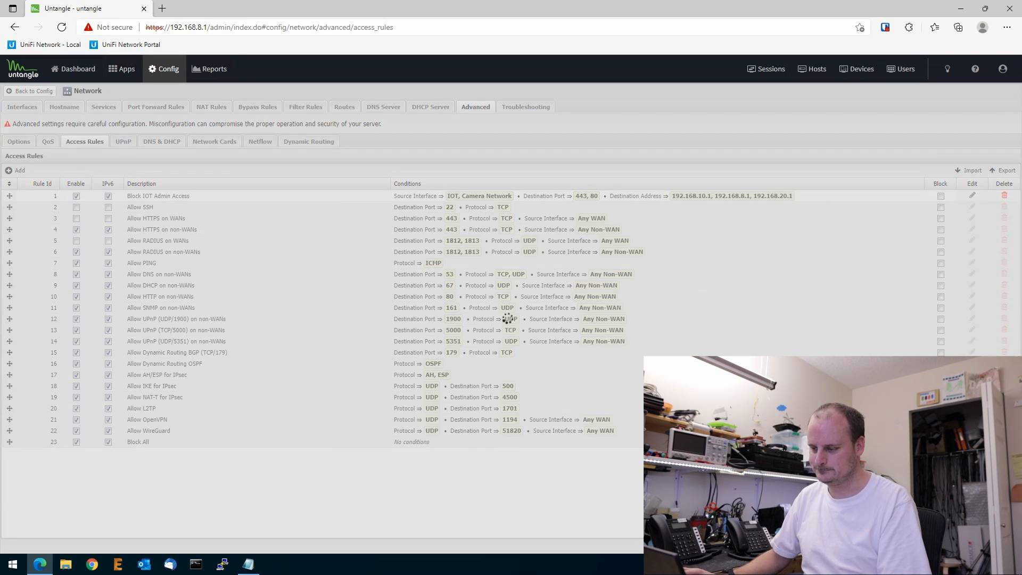
mouse_move(605, 394)
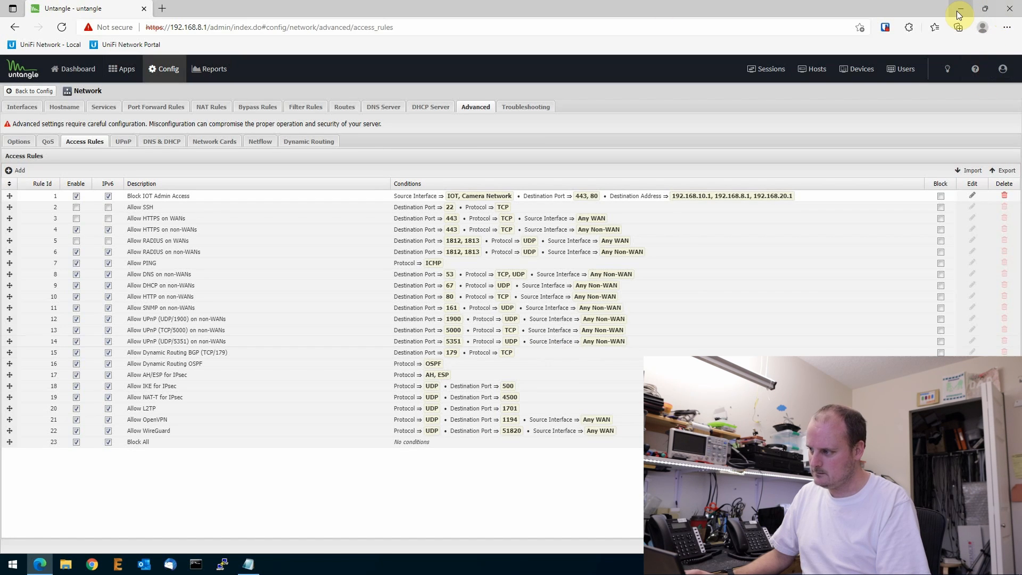
mouse_move(161, 7)
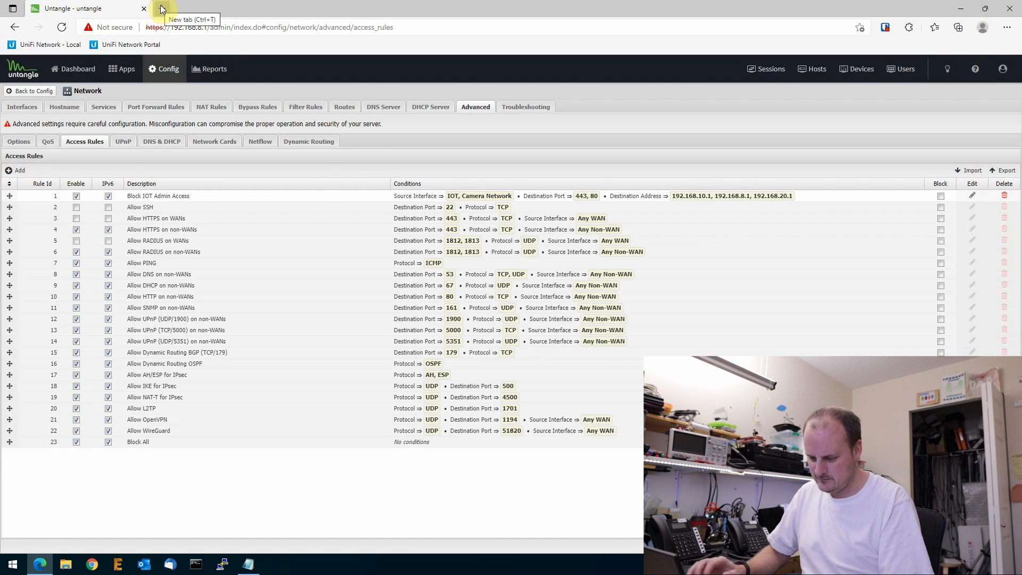
type("fir")
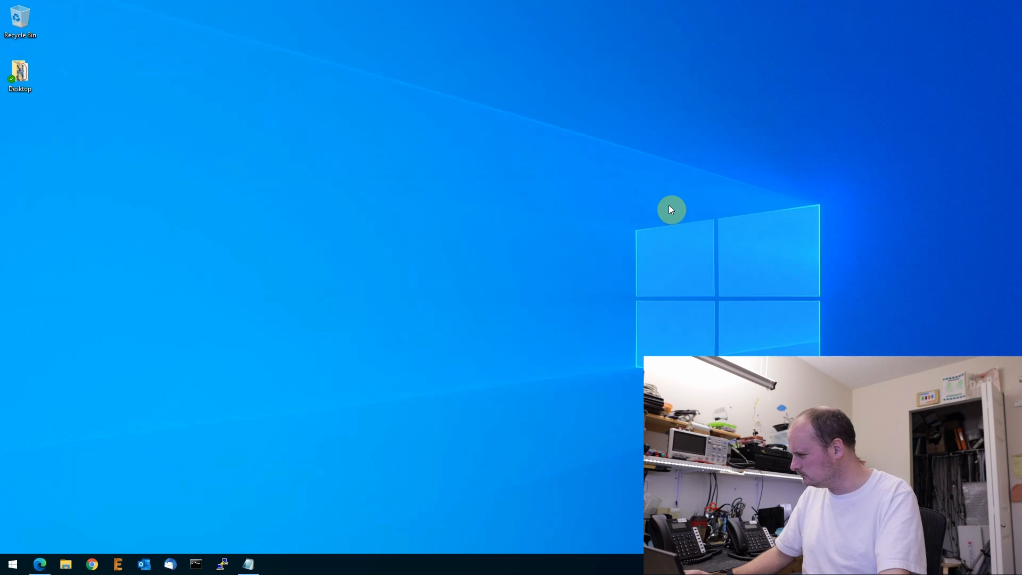
mouse_move(680, 202)
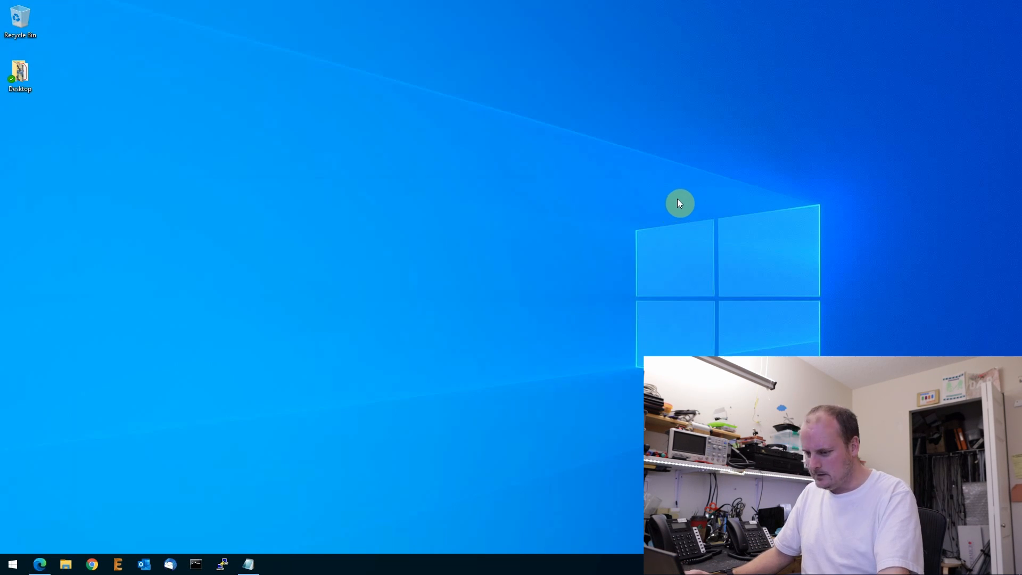
mouse_move(65, 564)
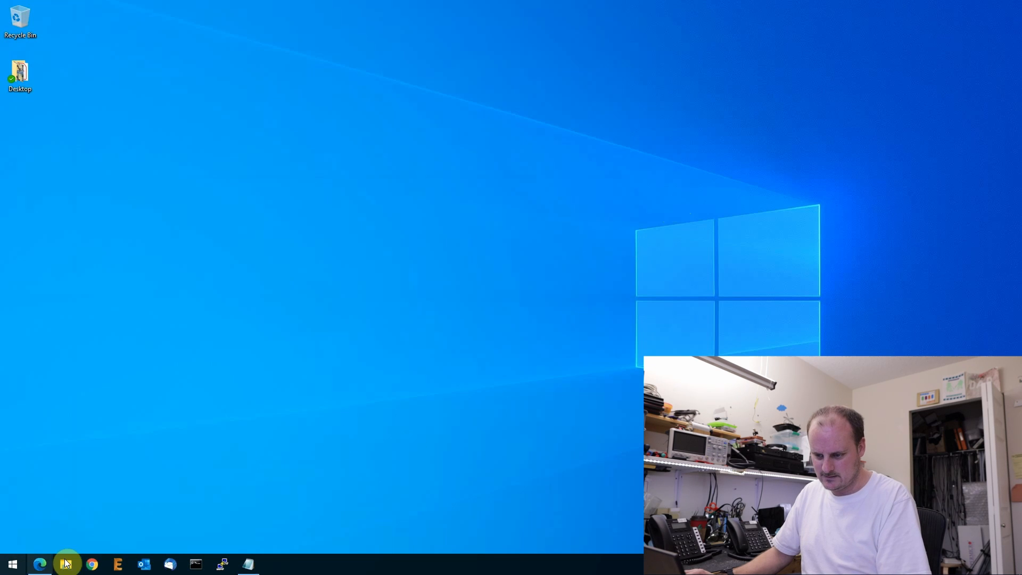
Log in to the switch at 192.168.8.2 and view its VLAN port membership table
left_click(39, 564)
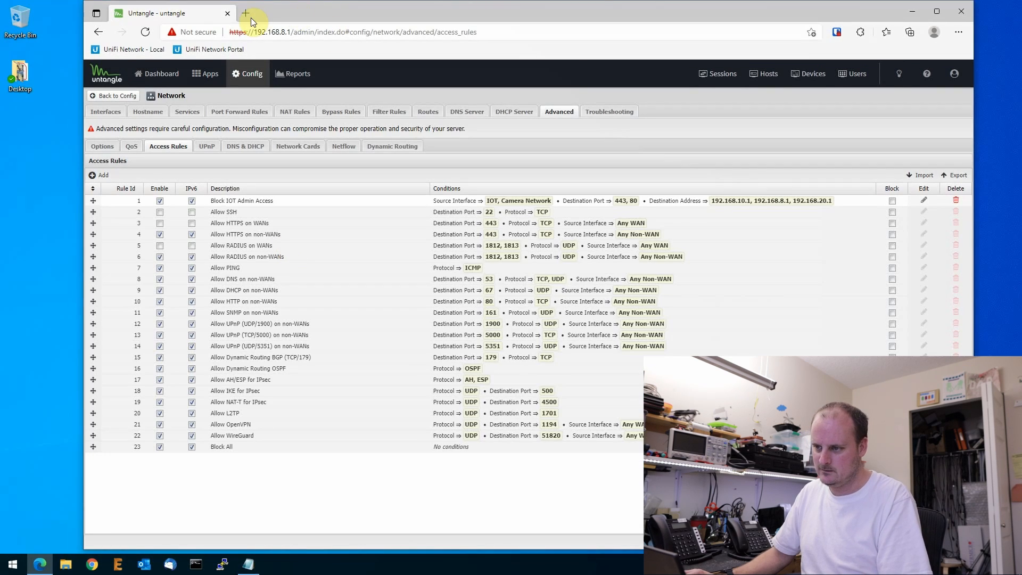
left_click(245, 13)
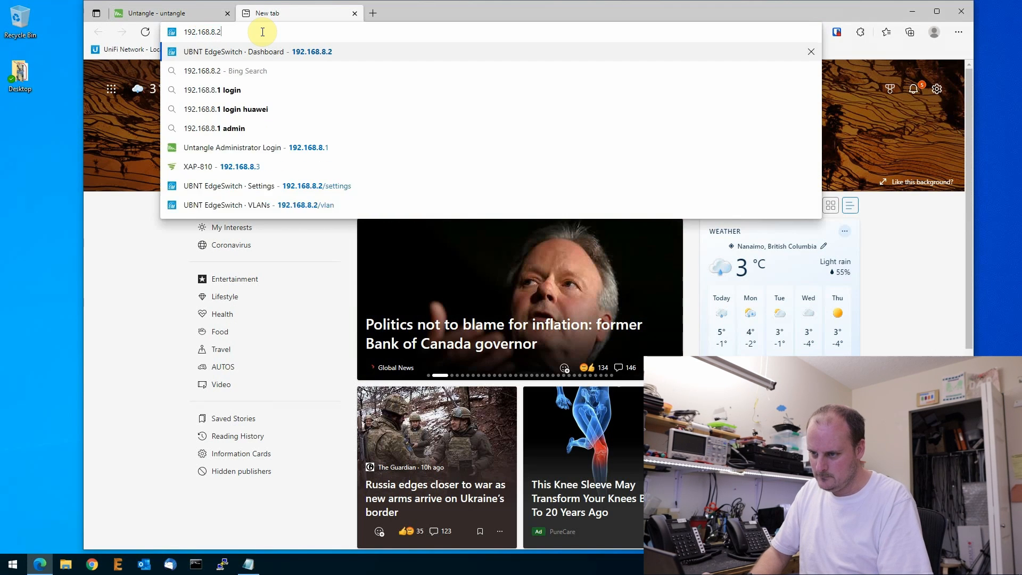
left_click(257, 51)
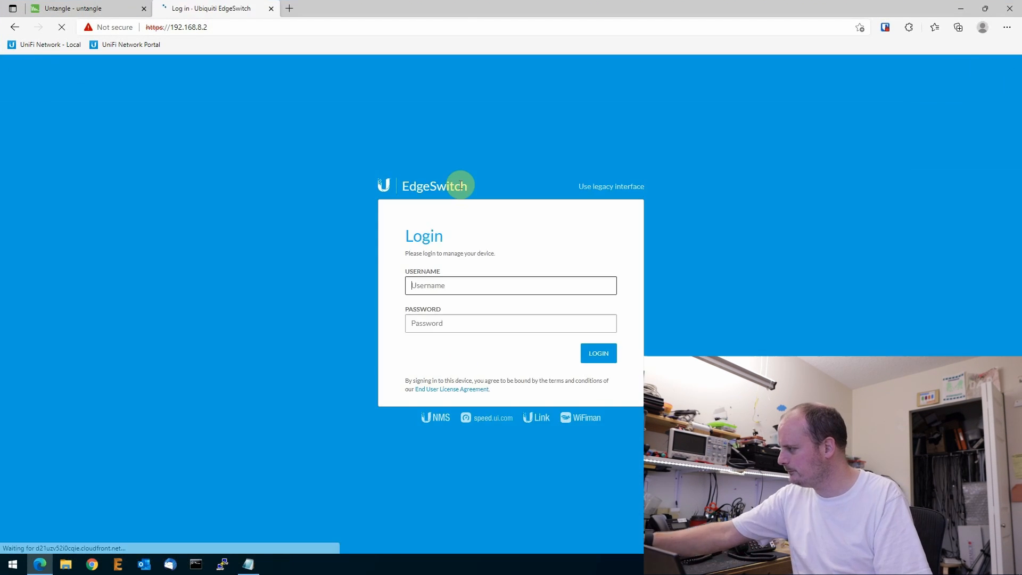
mouse_move(750, 183)
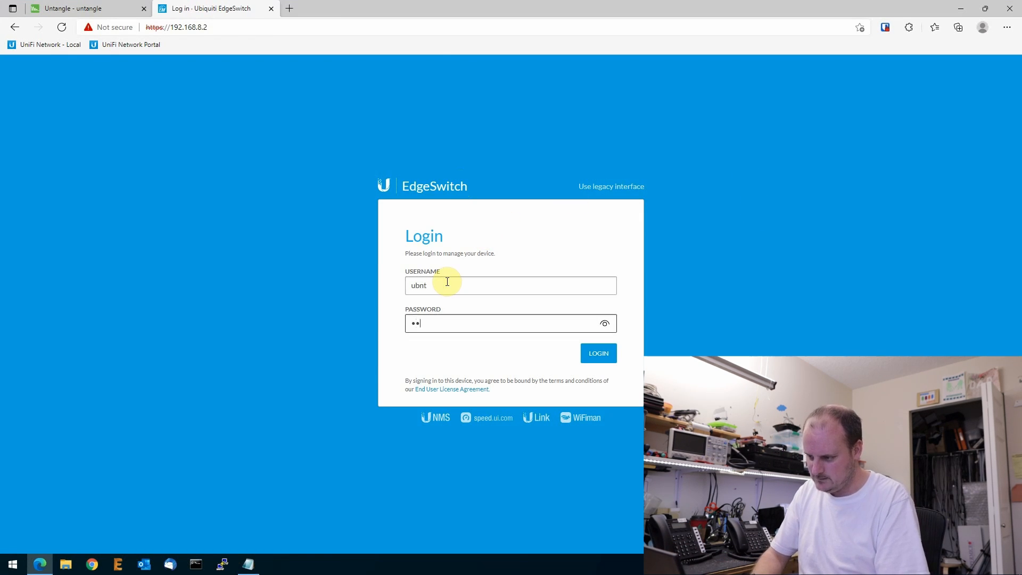
left_click(597, 353)
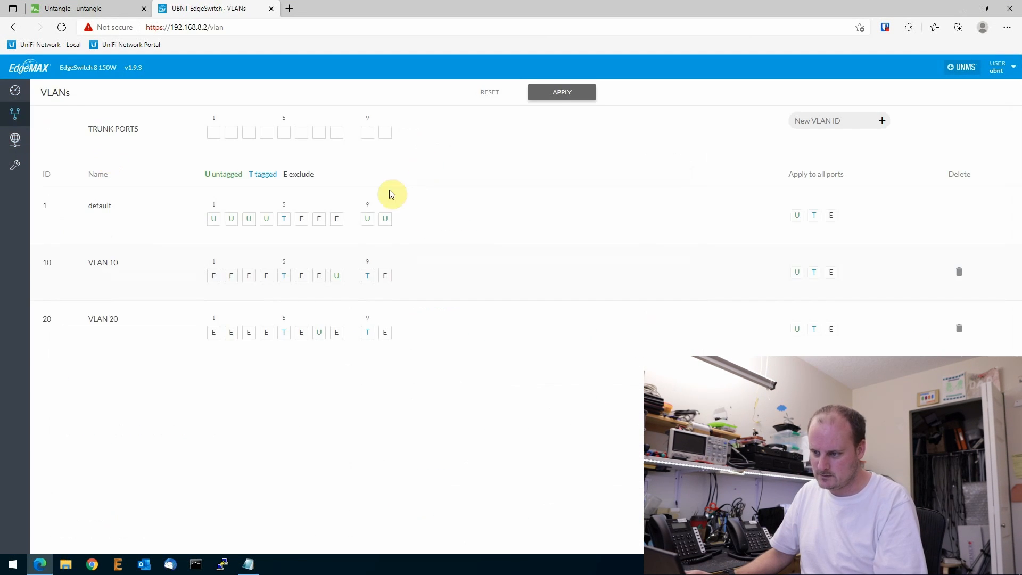
mouse_move(336, 274)
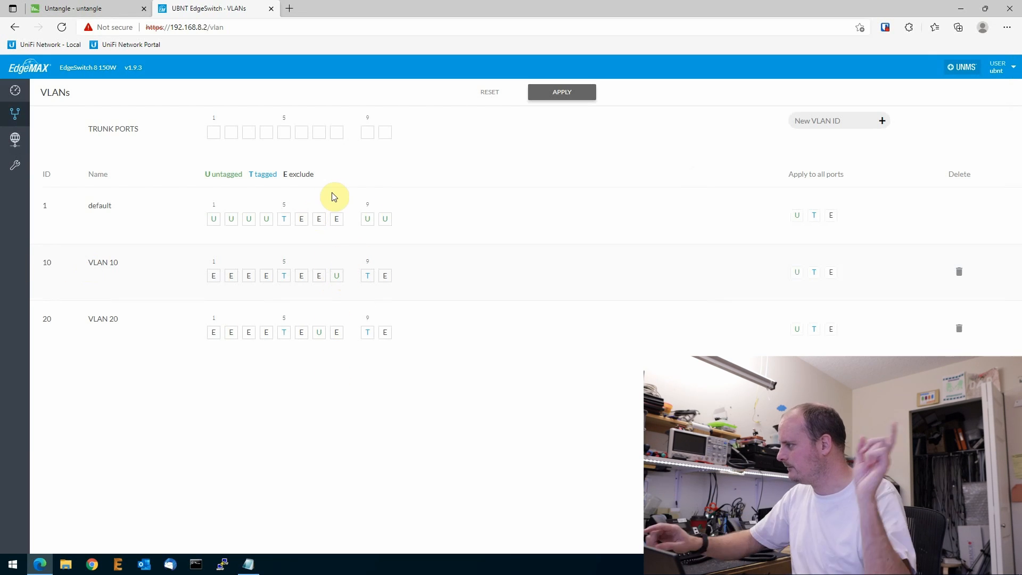
mouse_move(303, 205)
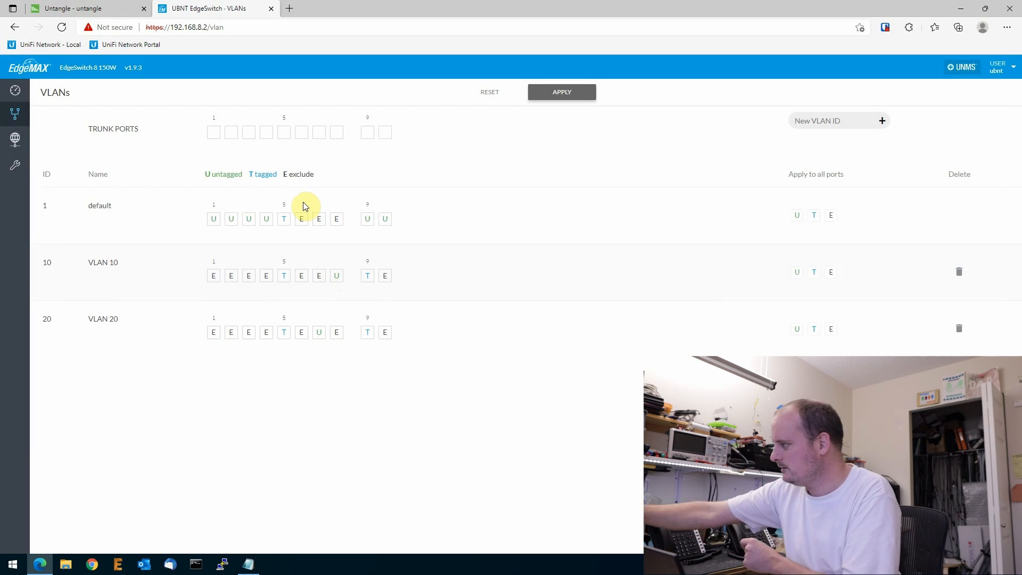
left_click(561, 91)
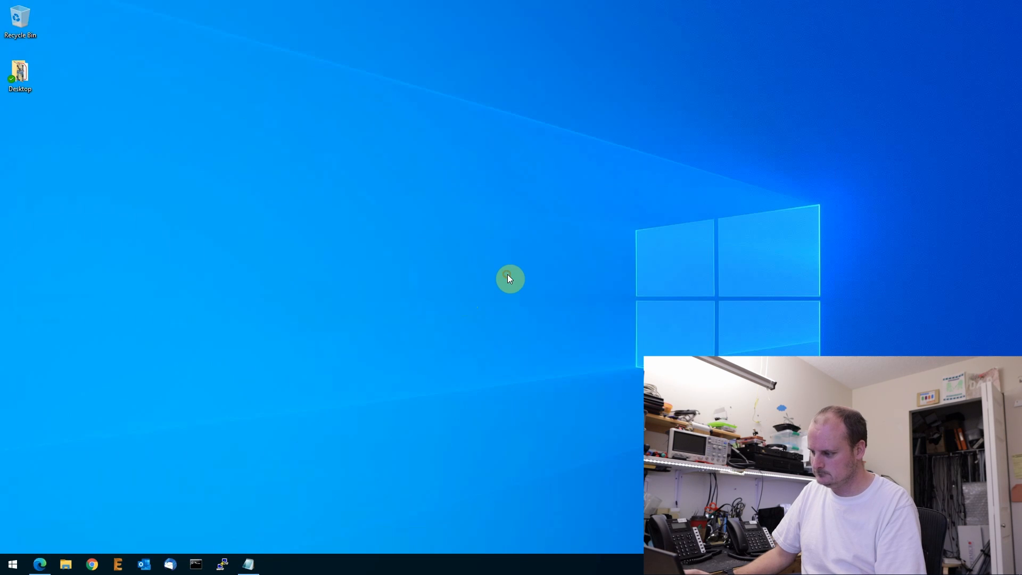
Run ipconfig and select the Default Gateway address 192.168.10.1
left_click(194, 564)
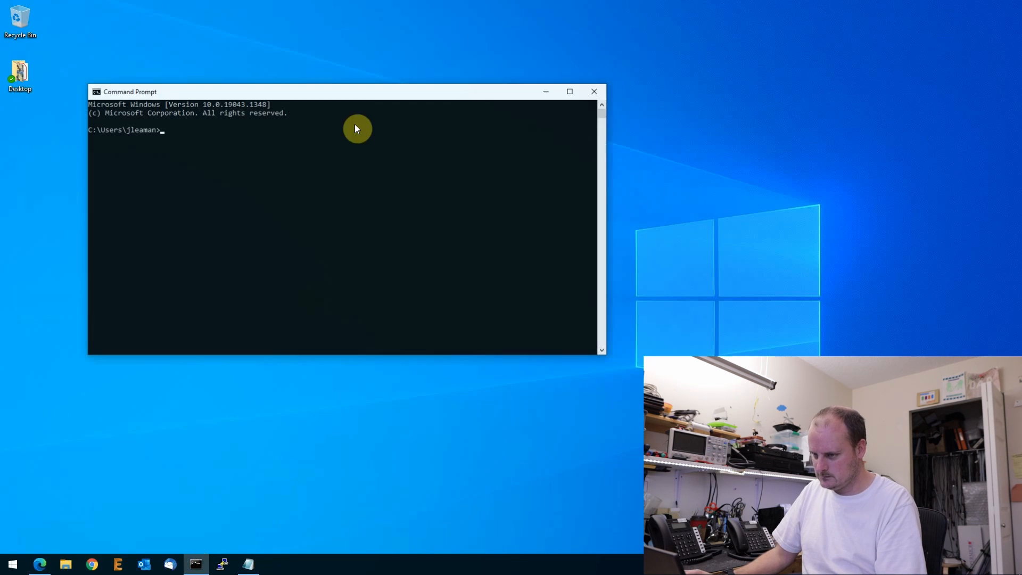
left_click(332, 188)
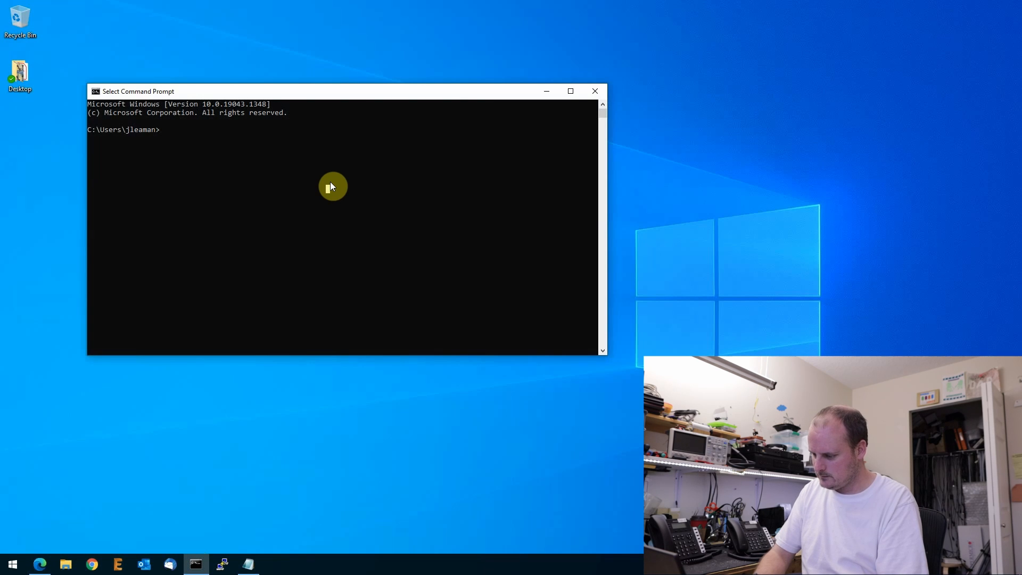
type("ipc")
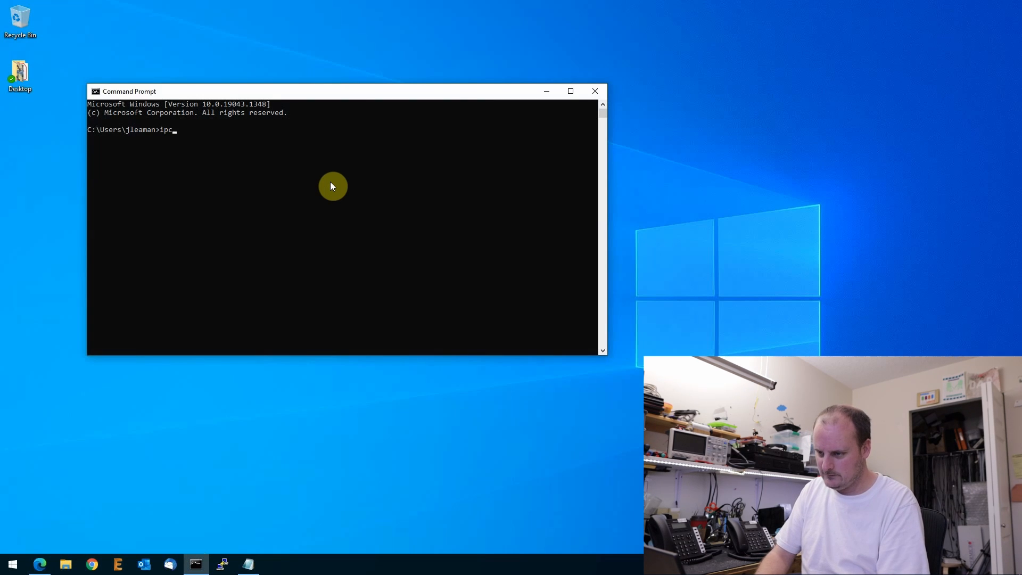
key("Return")
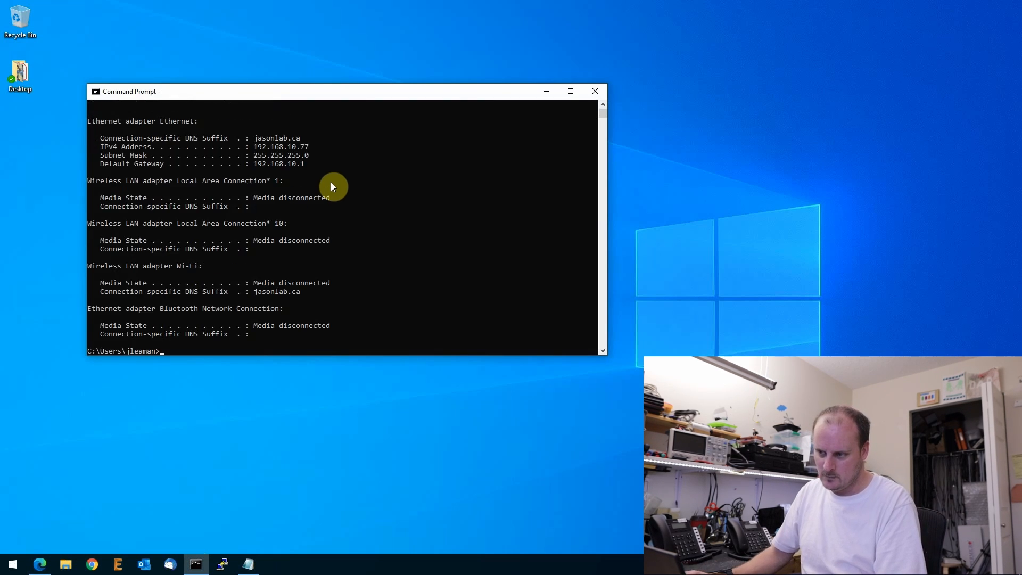
double_click(281, 147)
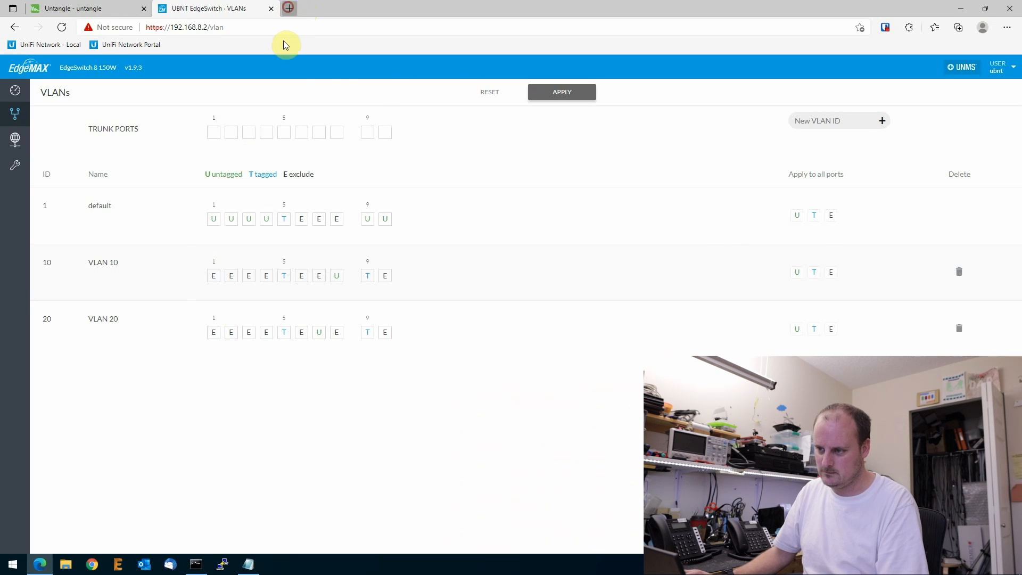
Log in as admin at the 192.168.10.1 gateway page, revealing HTTP administration disabled
left_click(287, 7)
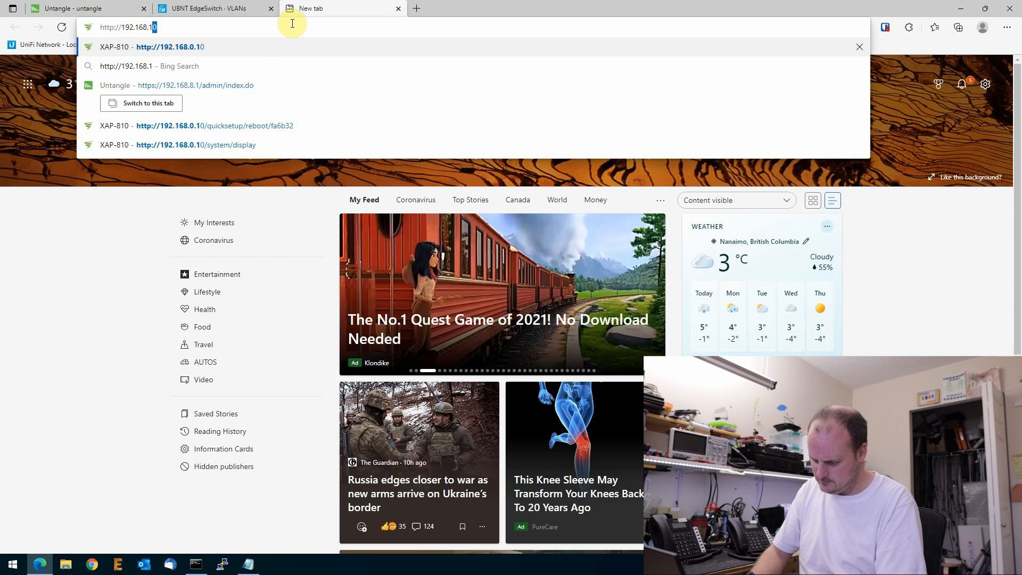
type("0.1")
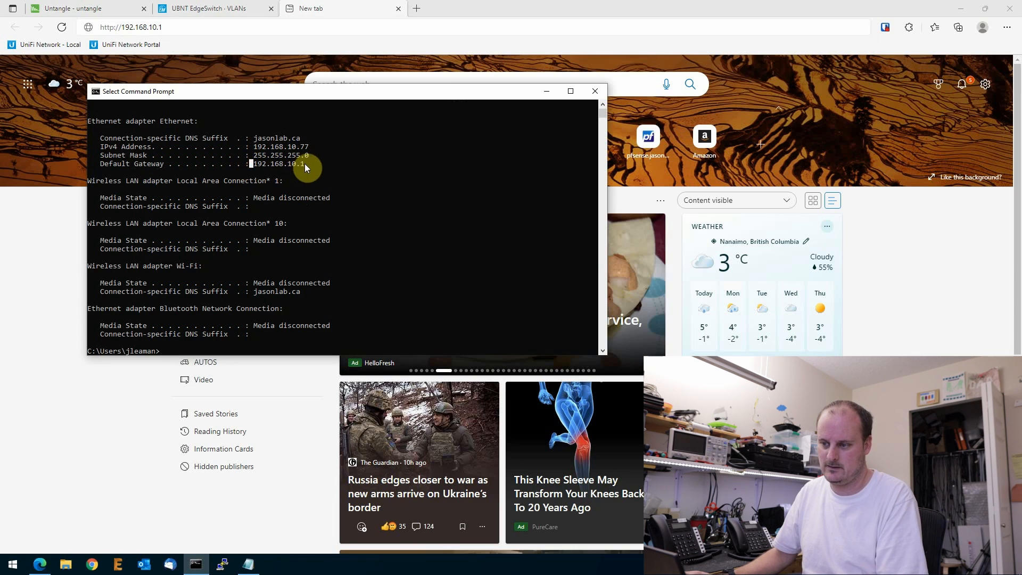
double_click(278, 164)
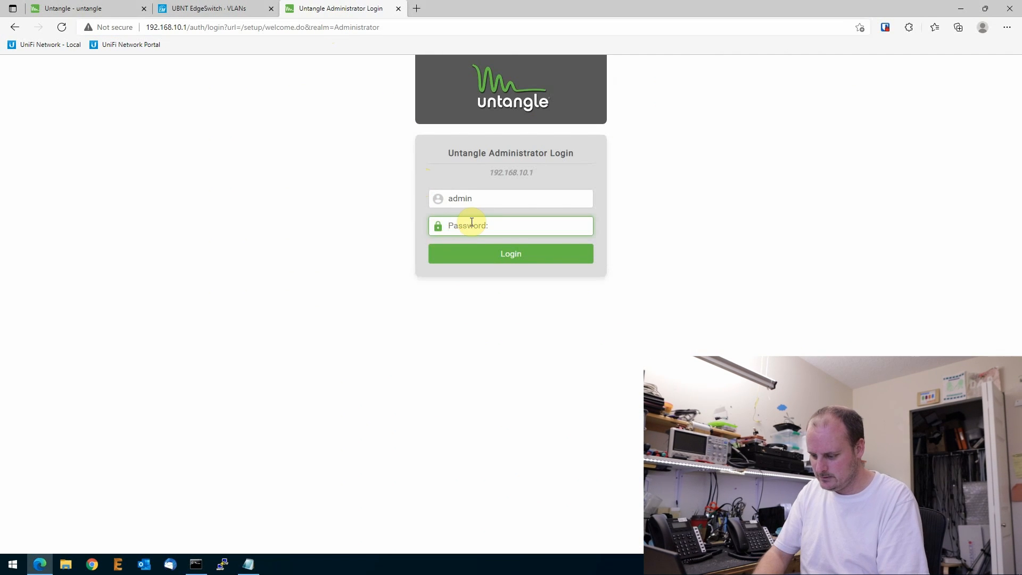
left_click(510, 253)
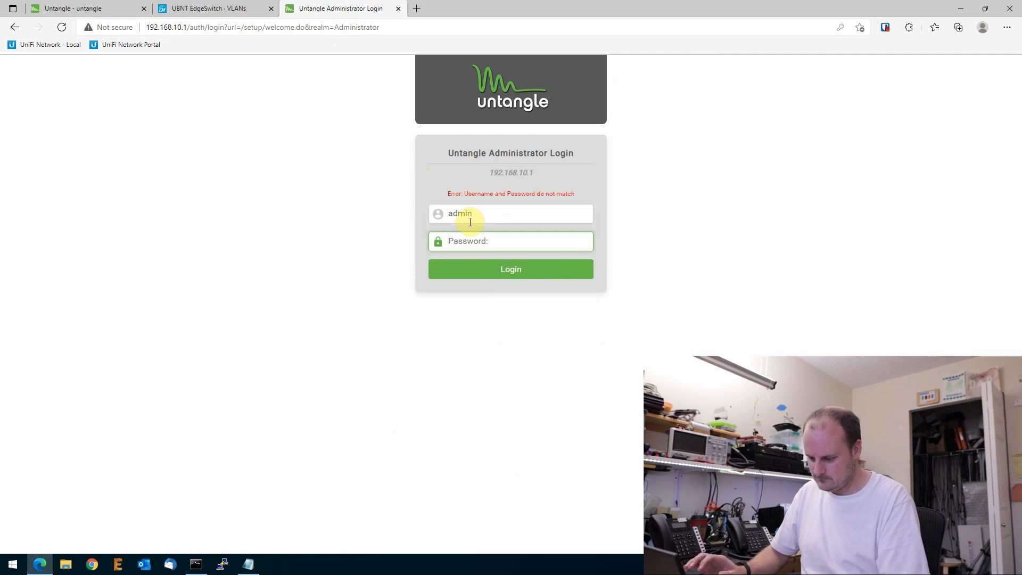
type("password")
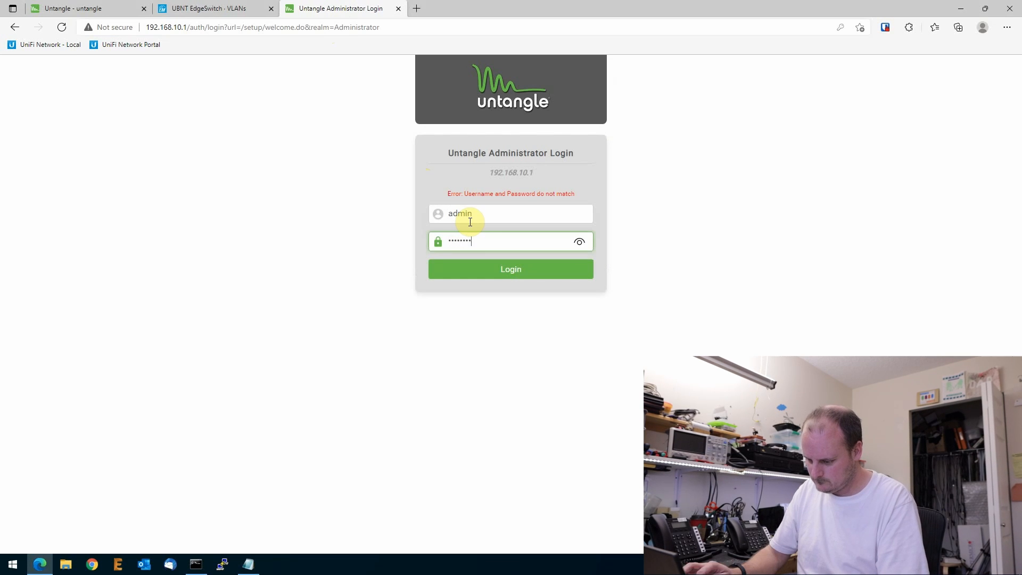
left_click(510, 268)
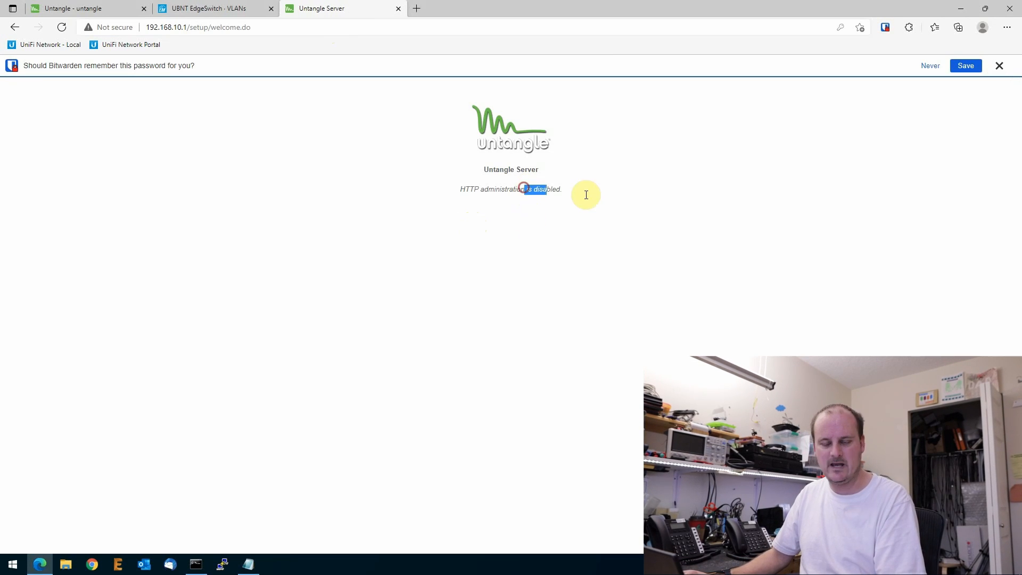
mouse_move(513, 87)
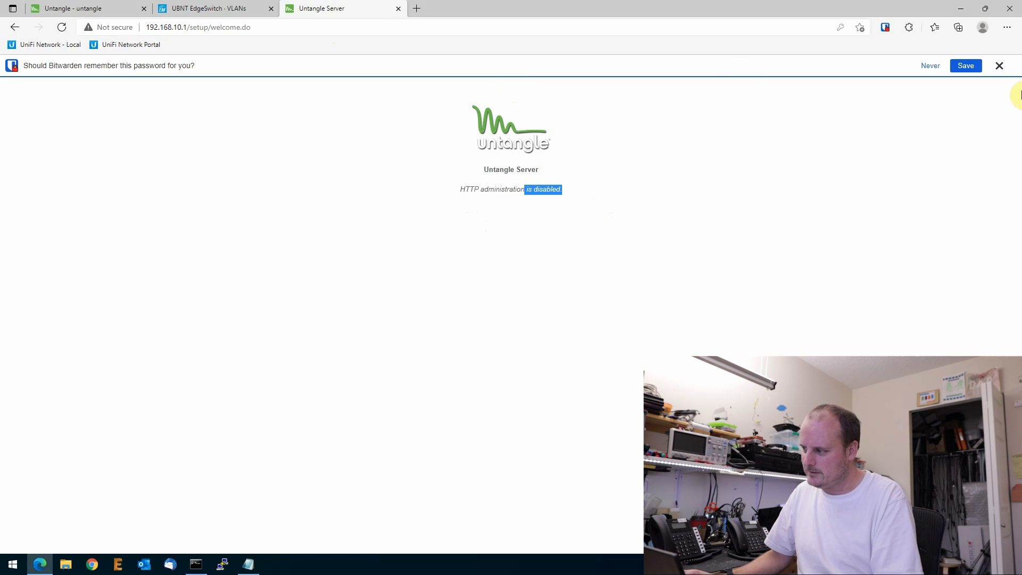
Dismiss the Bitwarden password prompt and close the gateway tab
left_click(1000, 65)
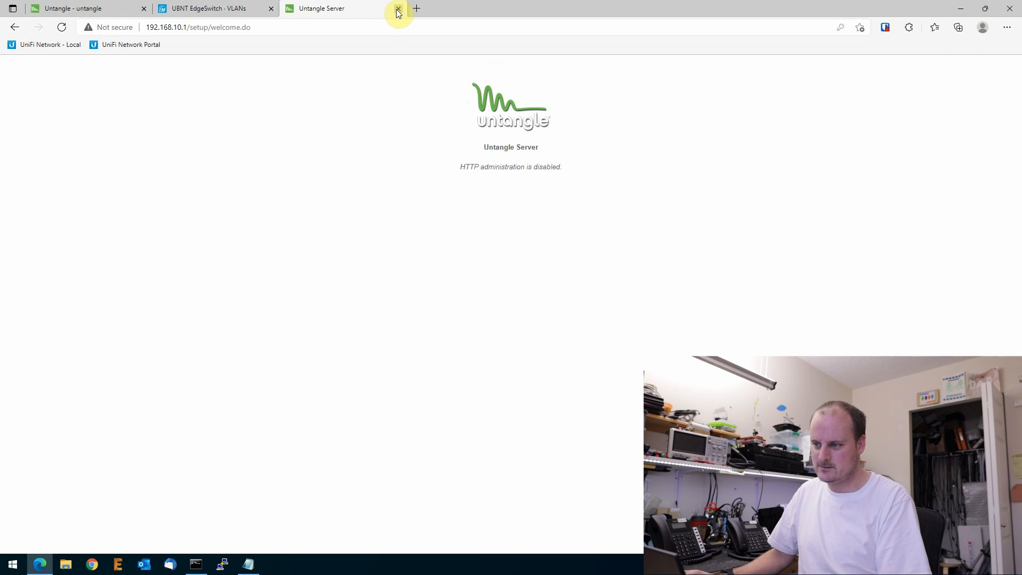
left_click(398, 8)
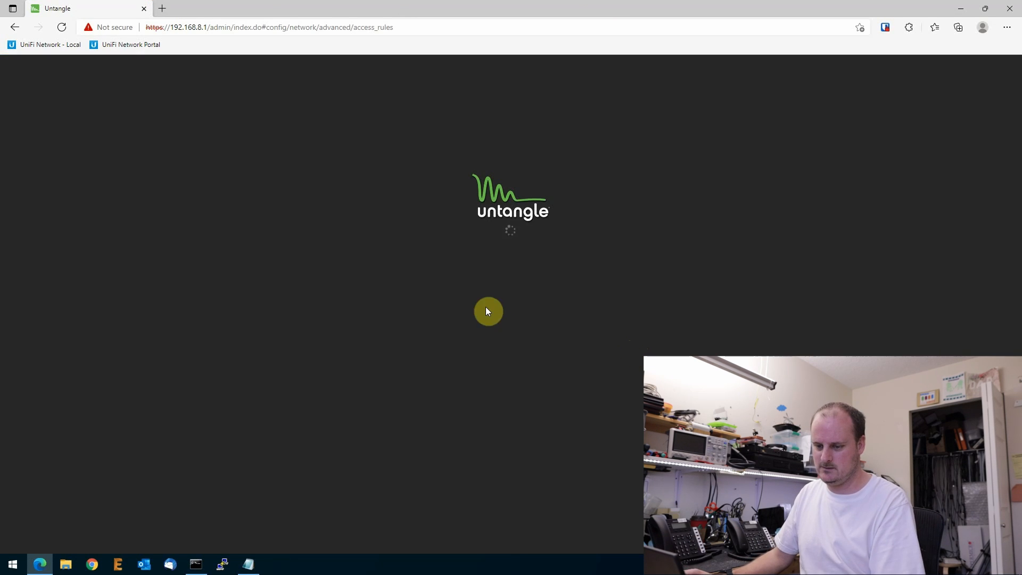
mouse_move(519, 257)
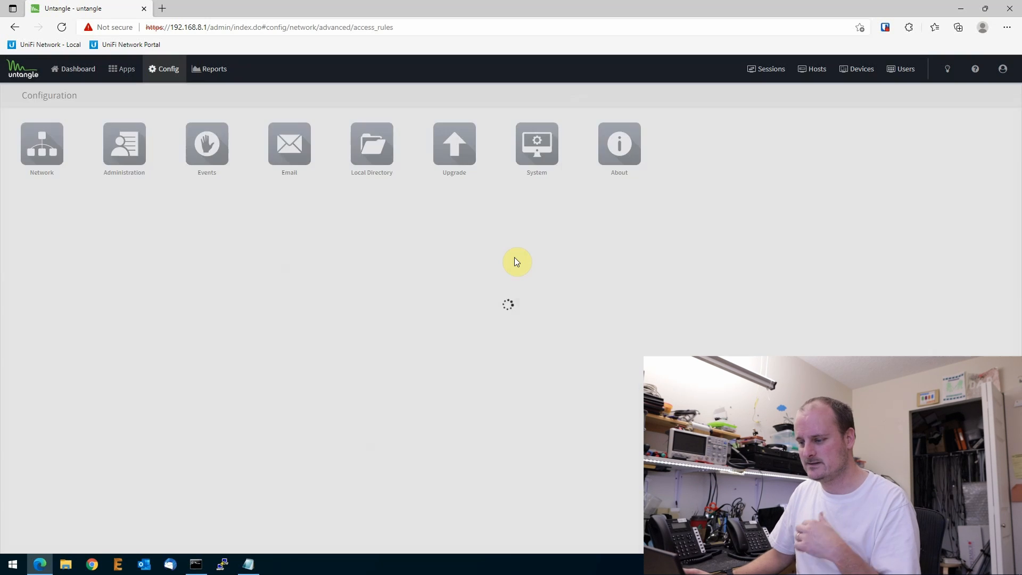
Reload the Network settings so the Access Rules list reappears
left_click(41, 144)
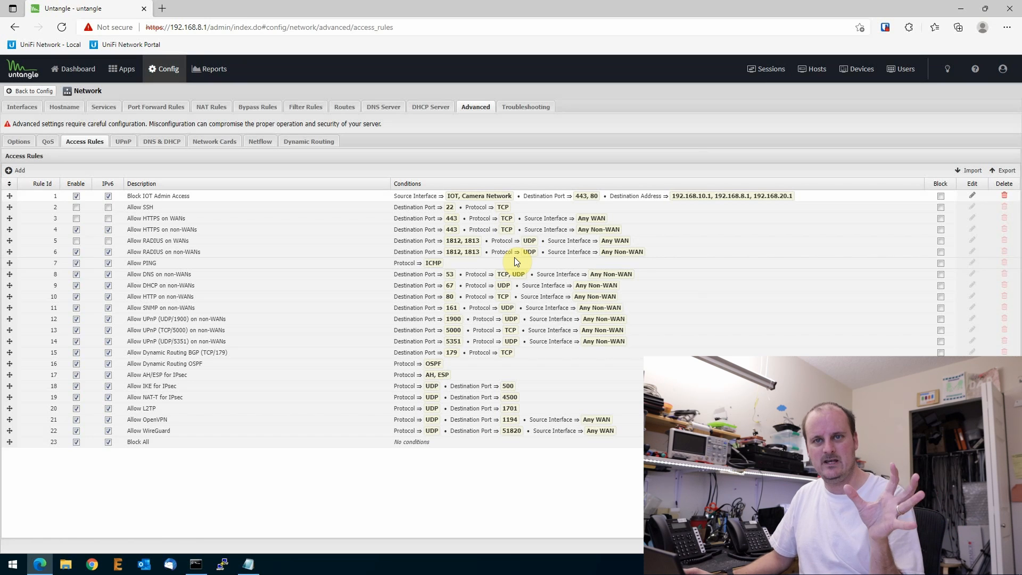
mouse_move(264, 488)
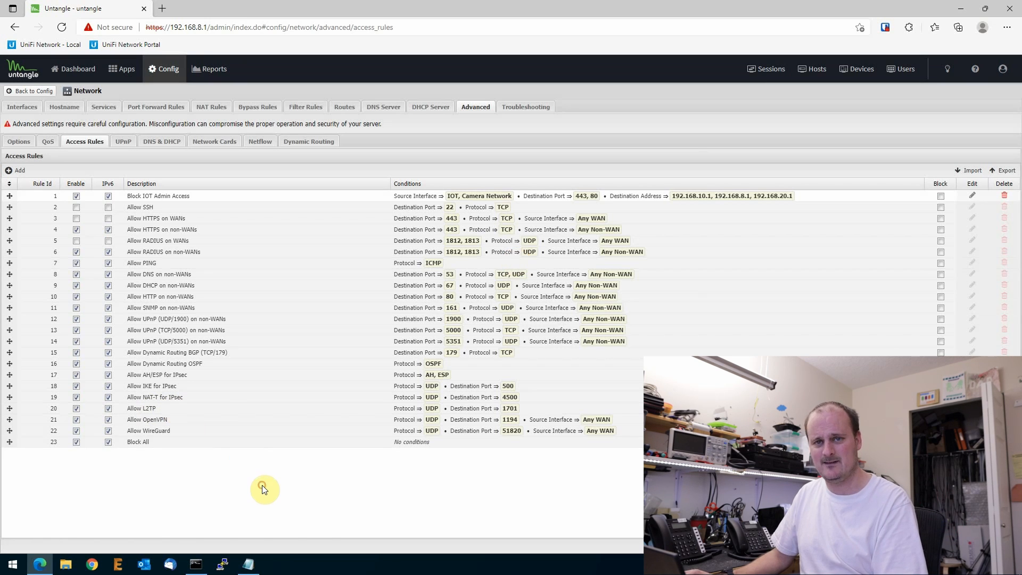
mouse_move(292, 489)
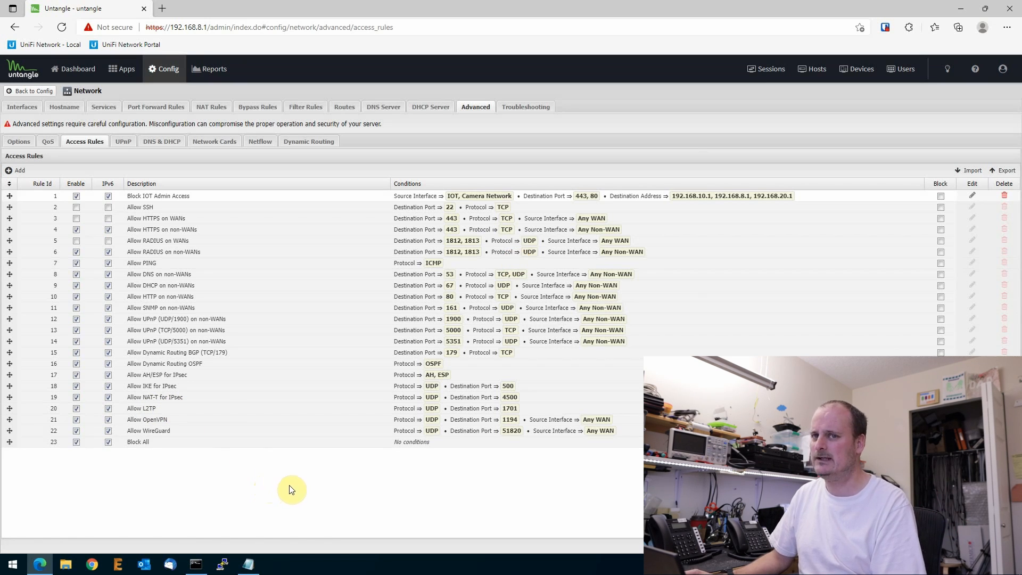
mouse_move(146, 194)
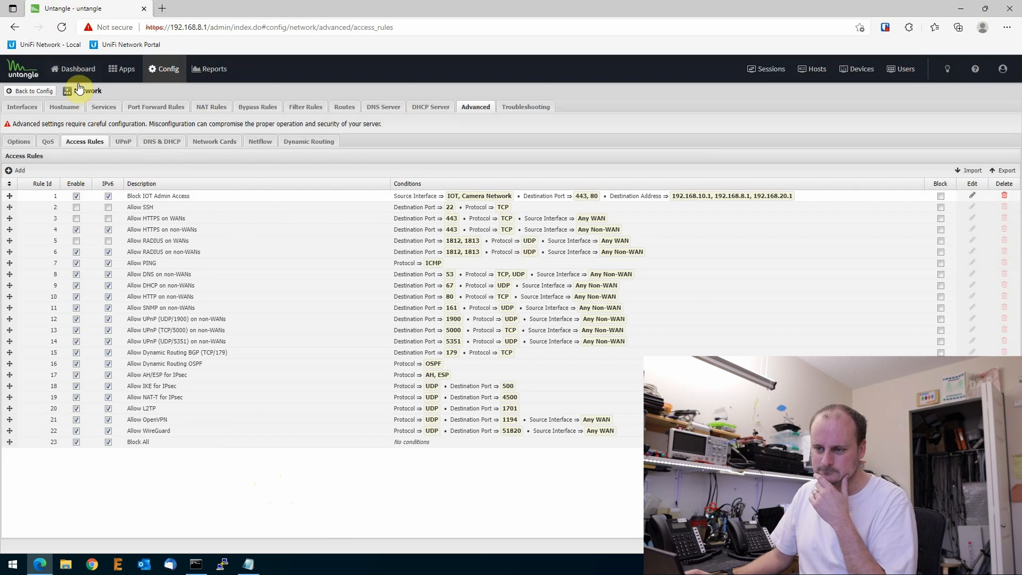
Inspect the Restrict Administration Subnet value 192.168.8.0/24 and return to Config
left_click(168, 68)
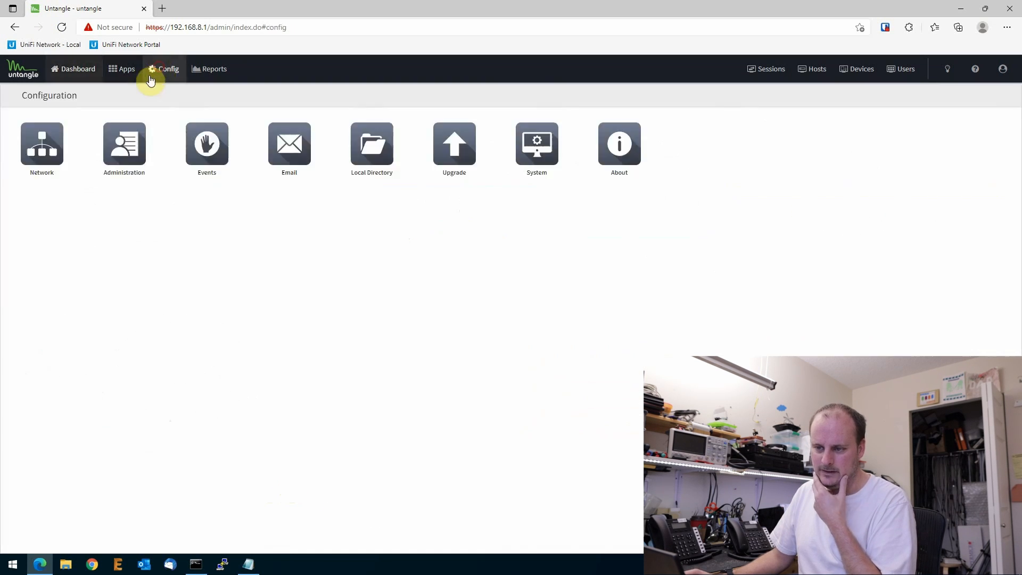
left_click(124, 144)
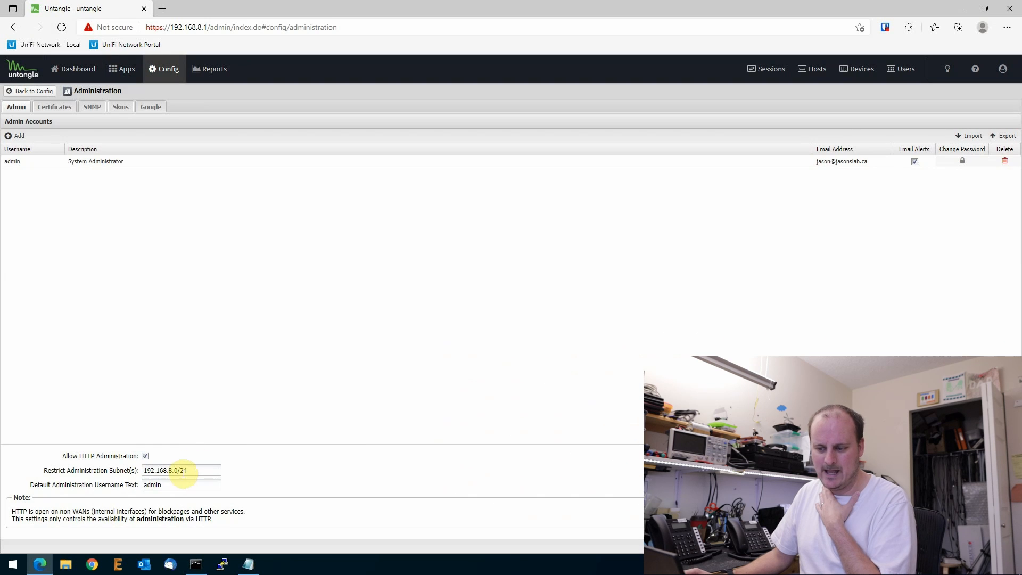
triple_click(181, 469)
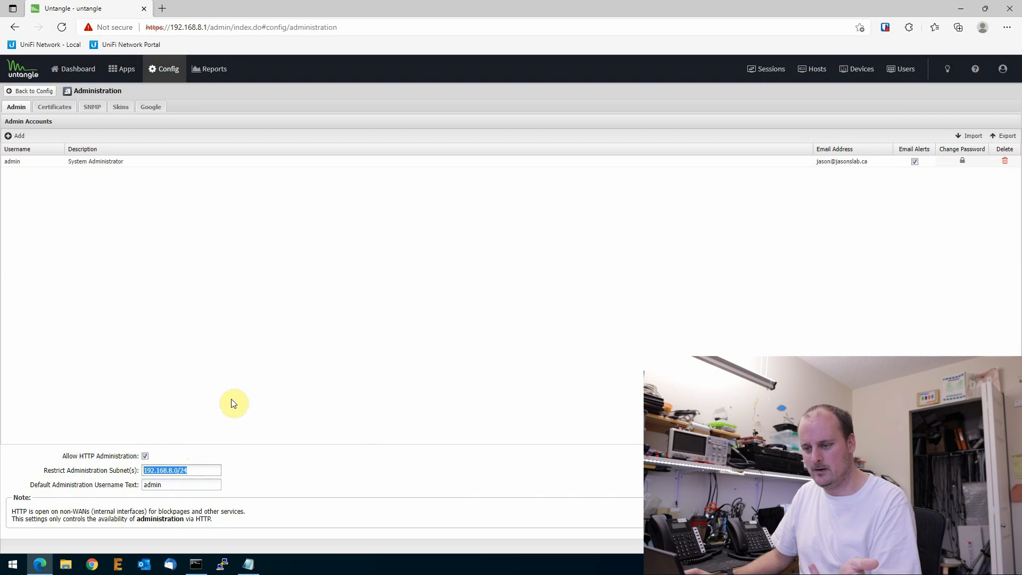
mouse_move(207, 100)
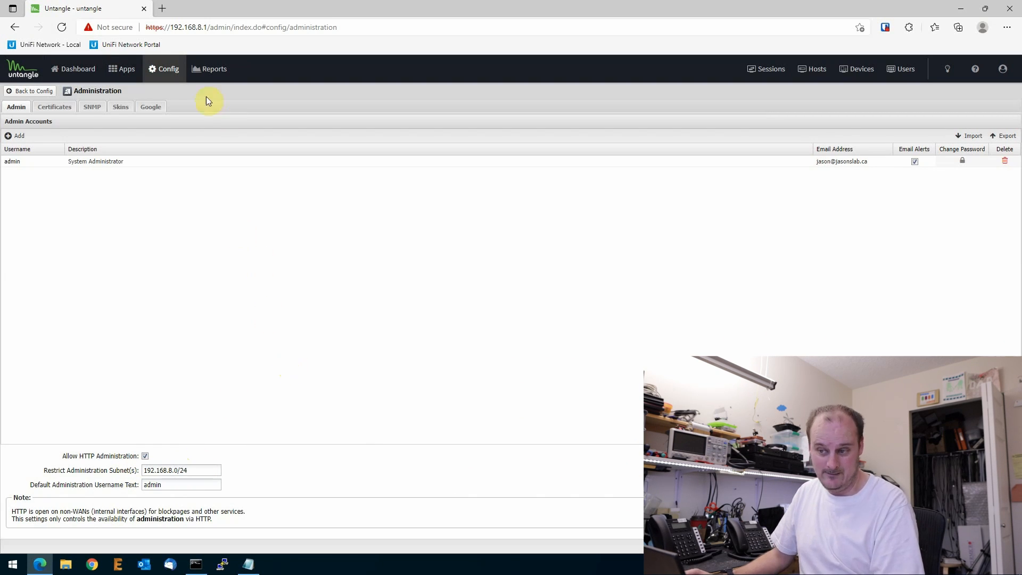
left_click(30, 91)
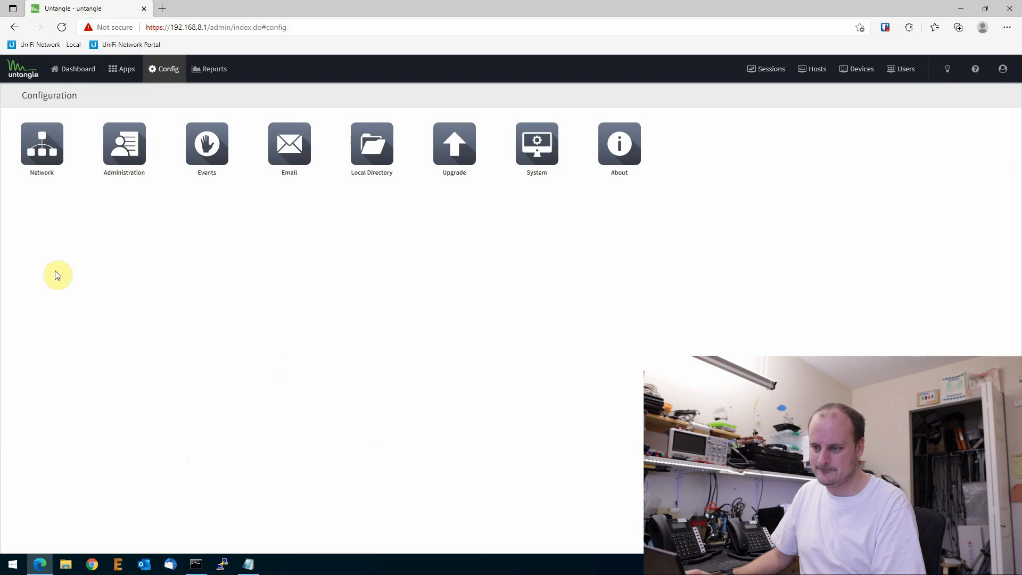
Navigate to Network > Advanced > Access Rules and edit rule 1
left_click(41, 141)
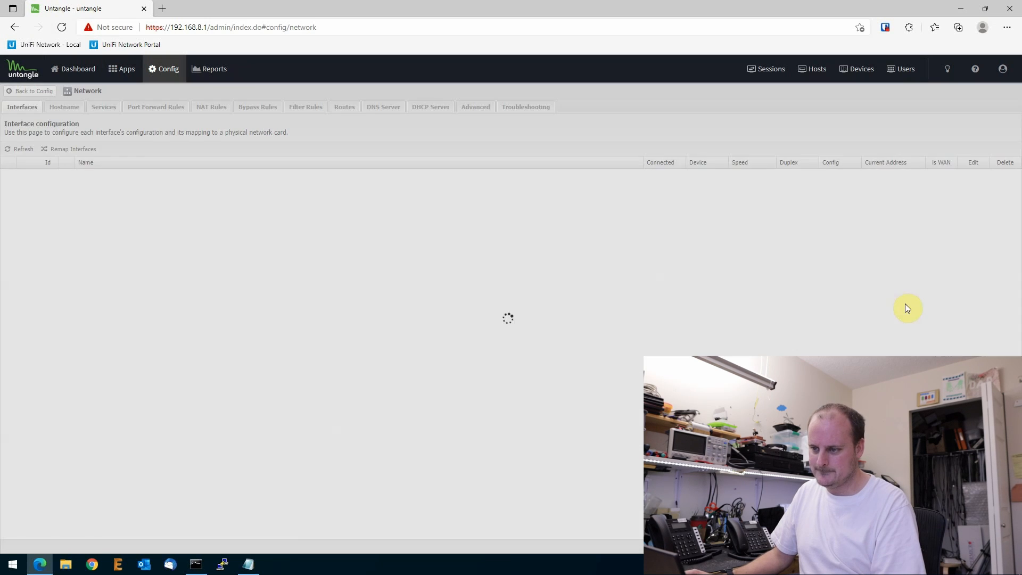
left_click(475, 107)
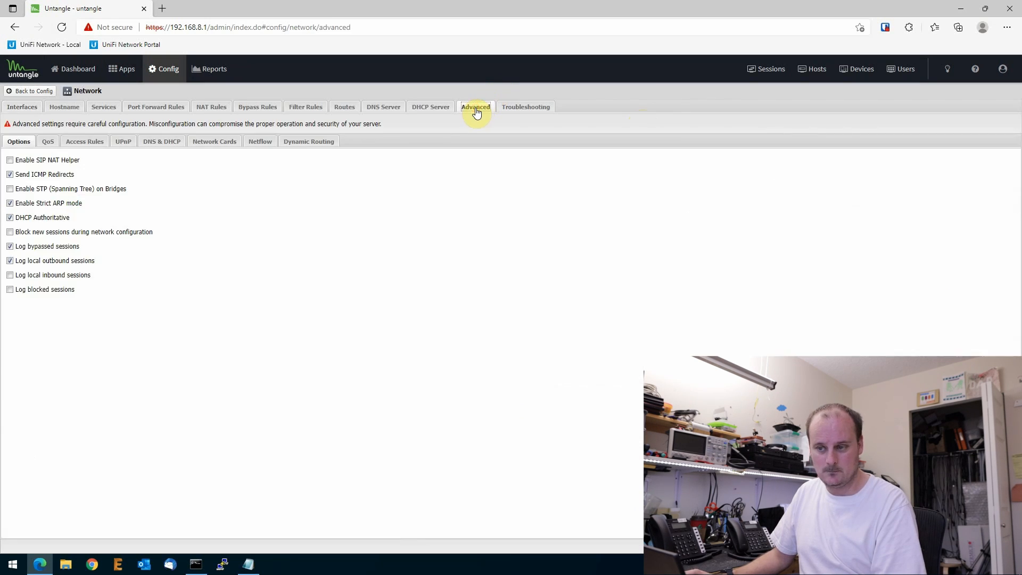
left_click(84, 142)
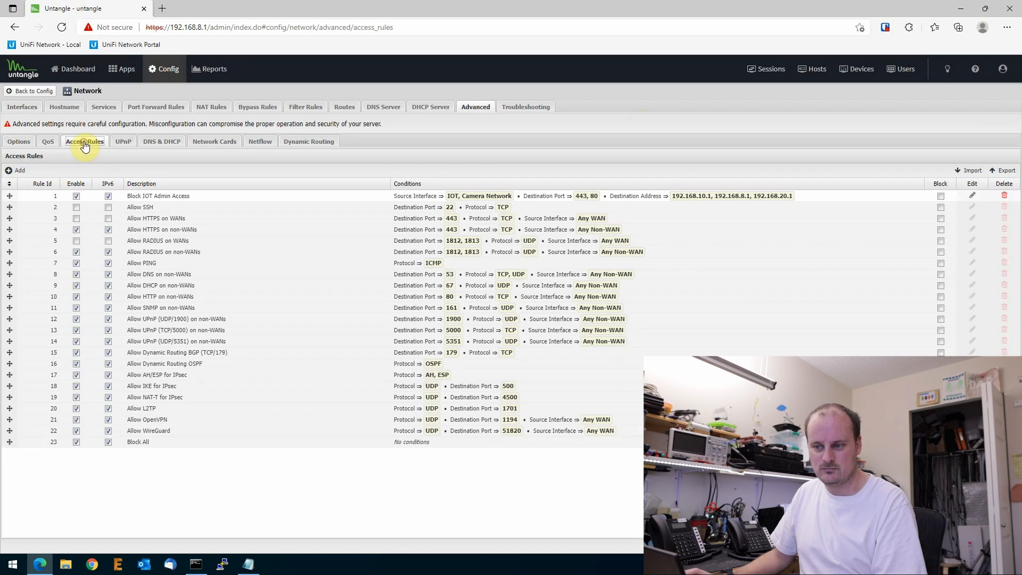
mouse_move(302, 225)
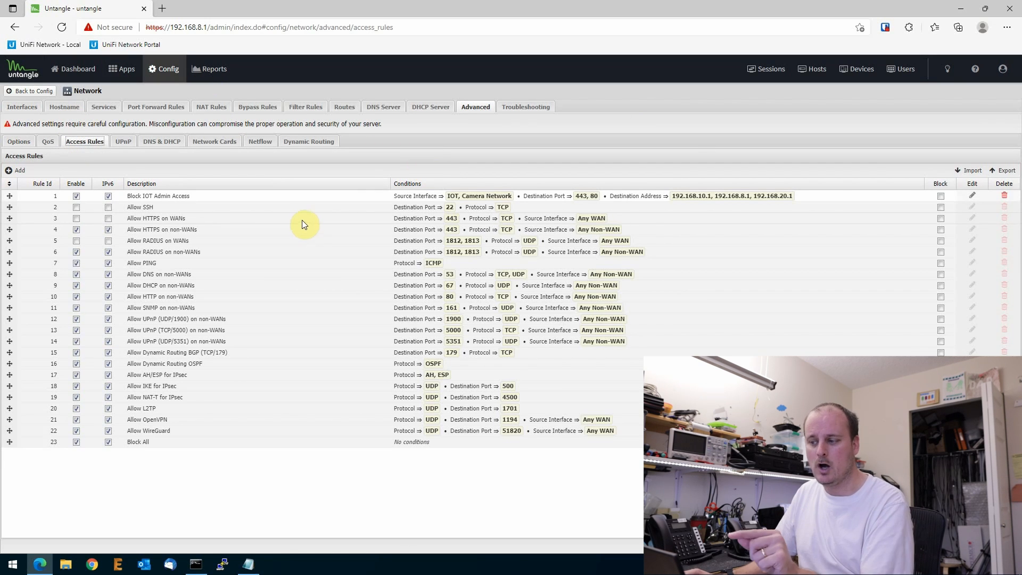
left_click(20, 170)
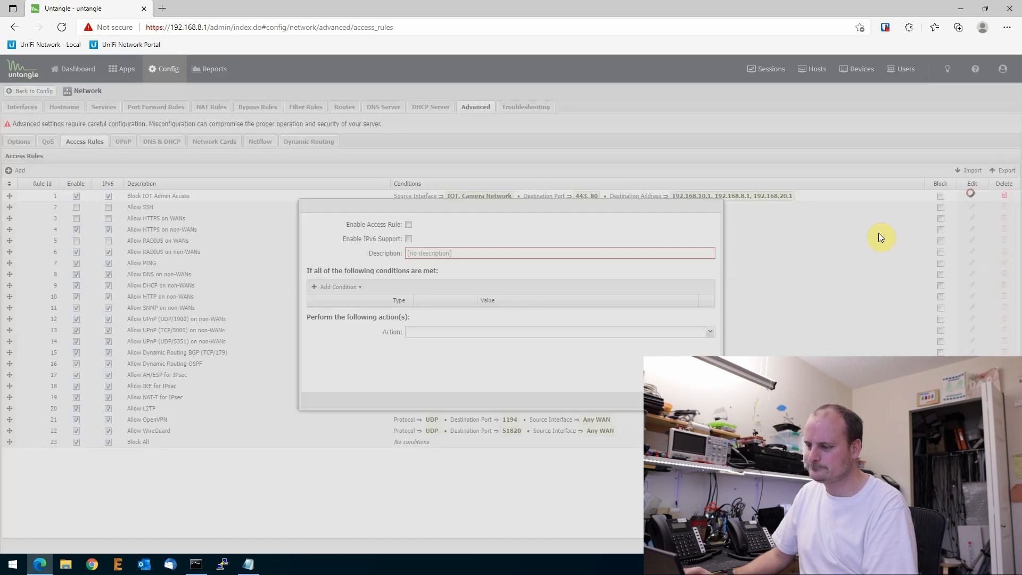
Change the rule description to 'Block IOT & Camera Admin Access'
left_click(971, 196)
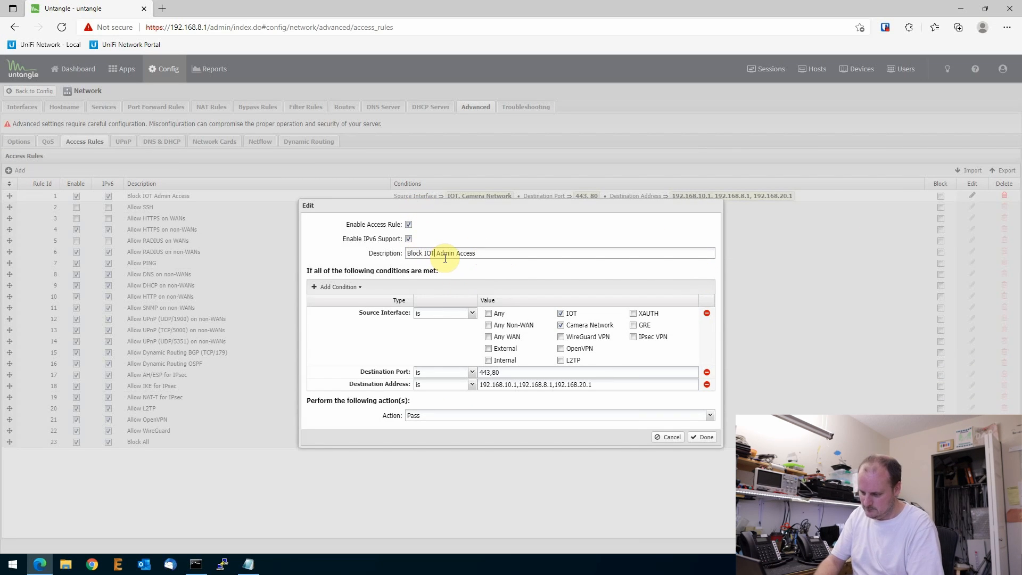
type("& Camera")
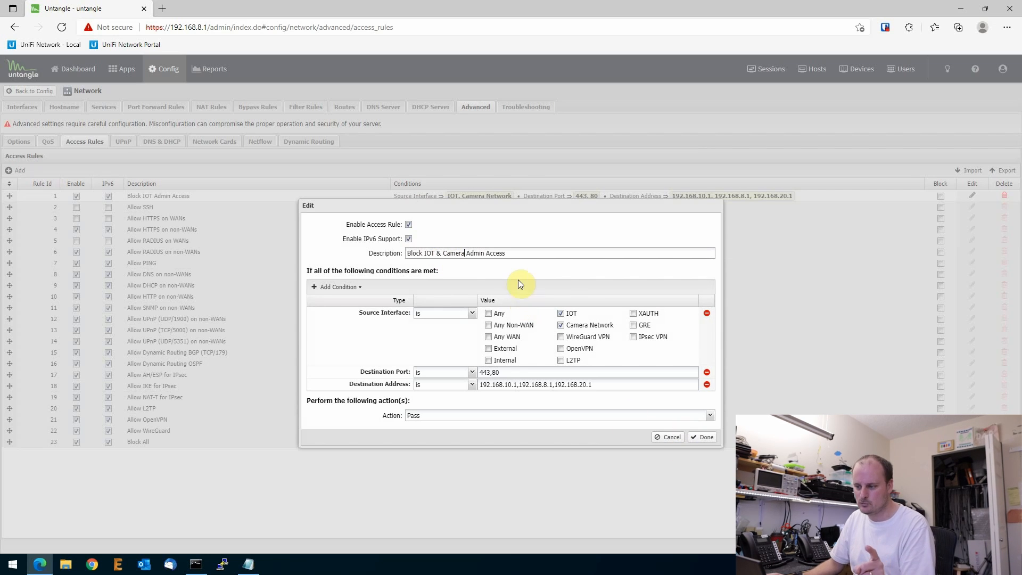
mouse_move(492, 280)
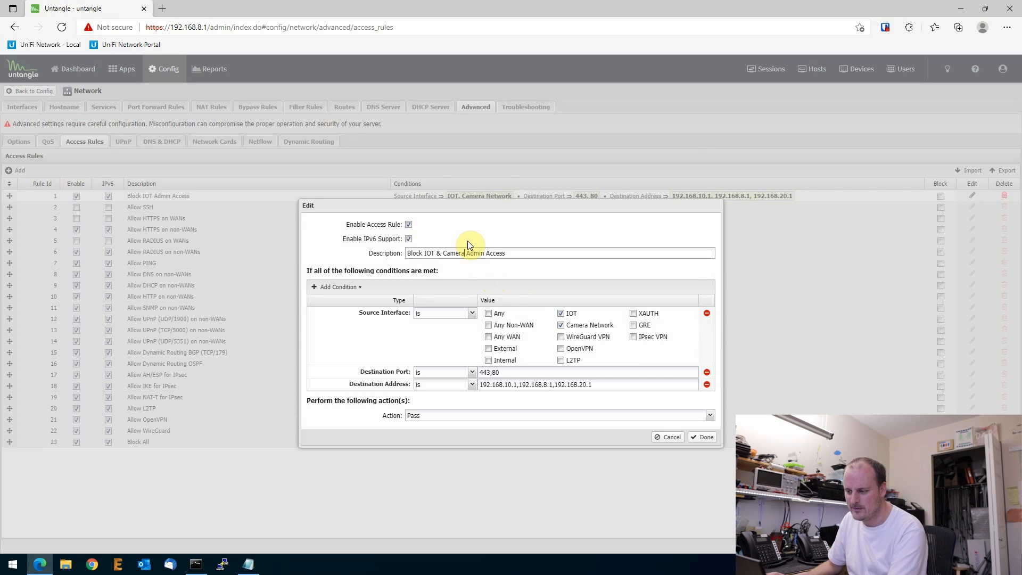
mouse_move(489, 330)
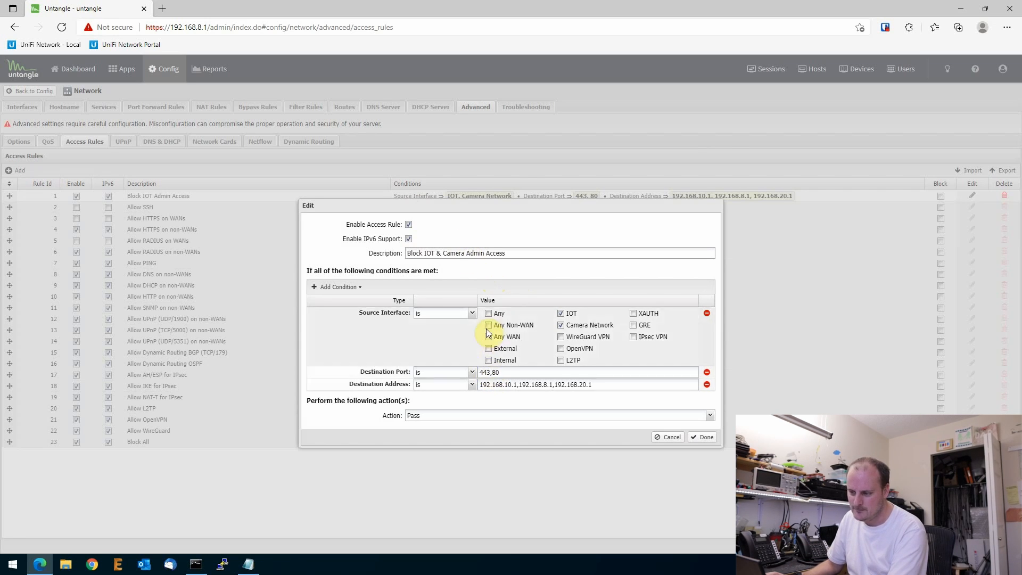
mouse_move(535, 338)
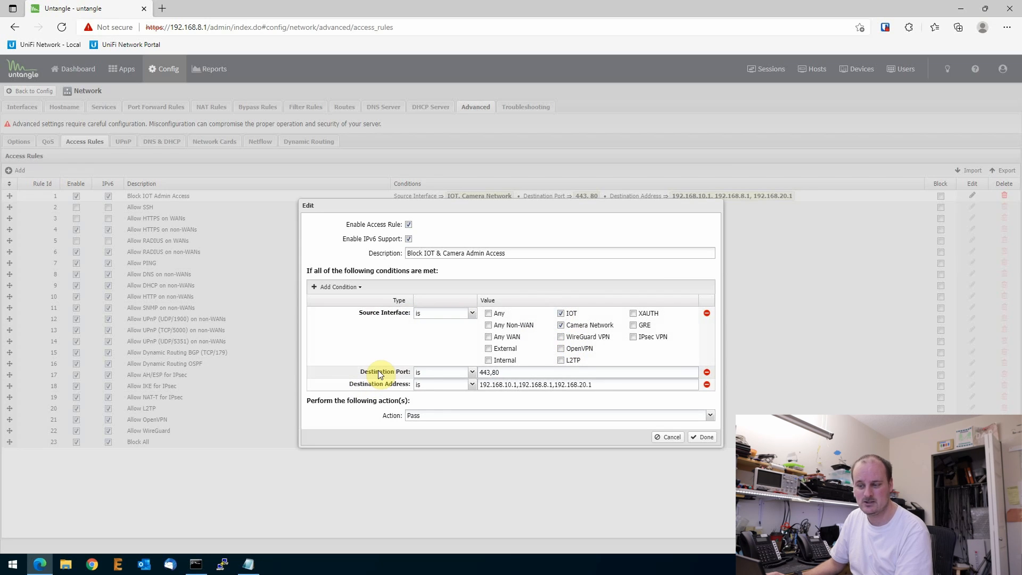
mouse_move(402, 372)
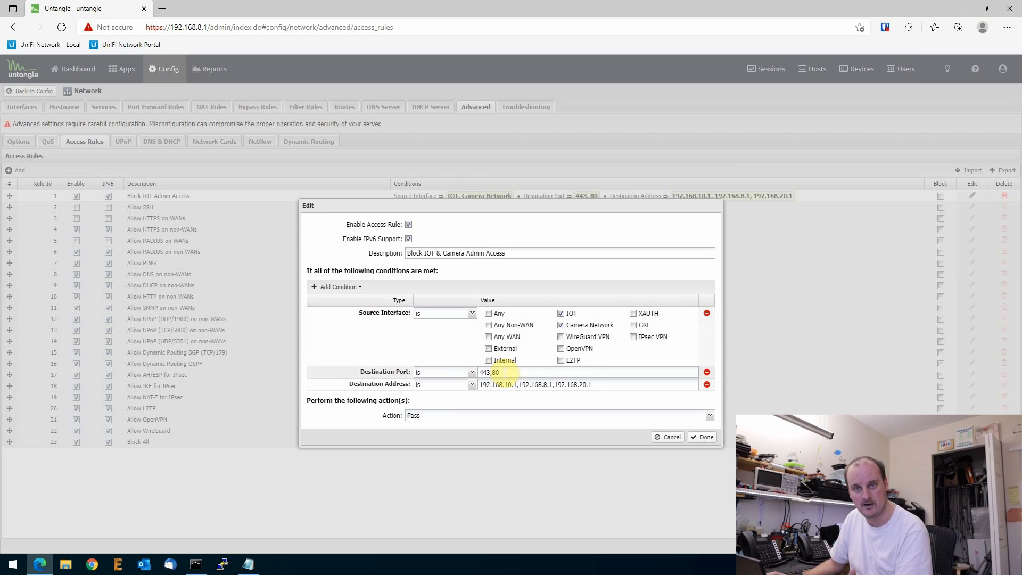
mouse_move(387, 390)
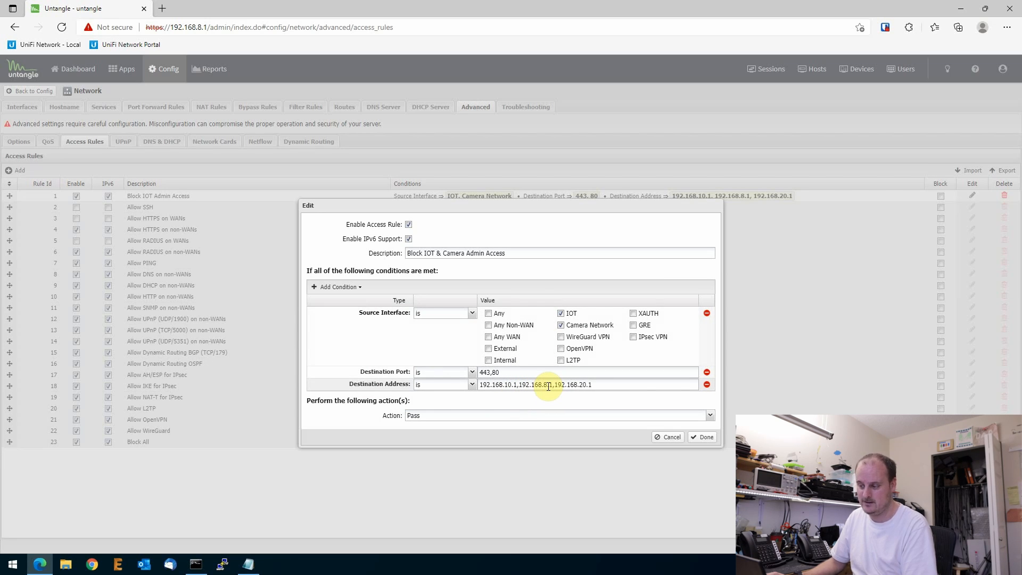
mouse_move(539, 369)
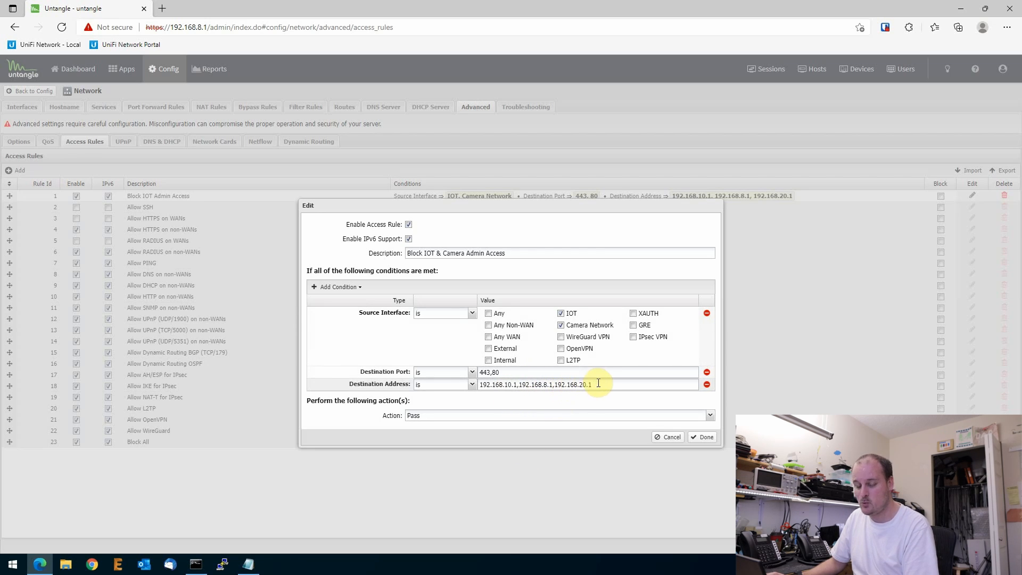
mouse_move(623, 425)
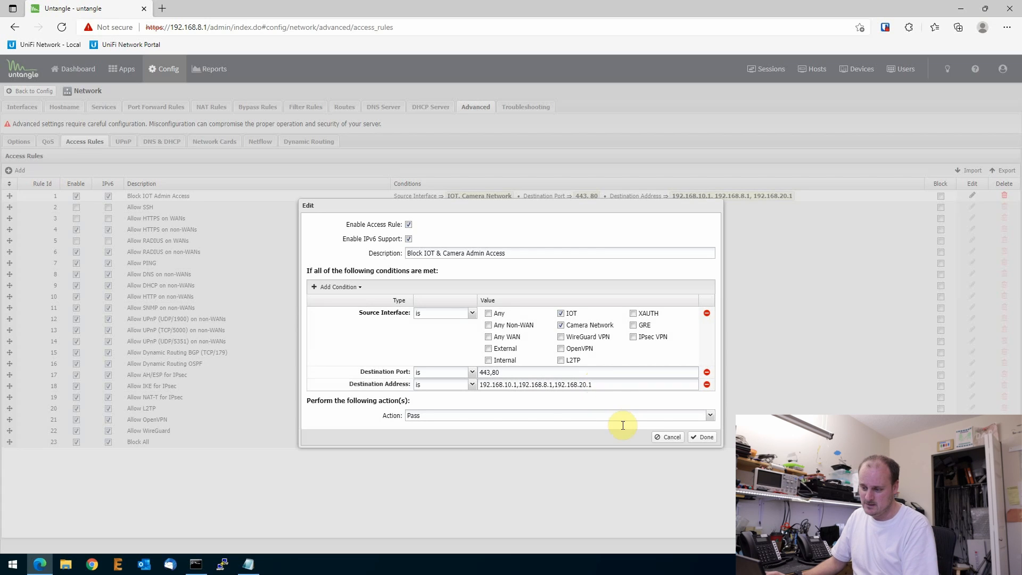
Change the rule's action from Pass to Block and save the edited access rule
left_click(709, 415)
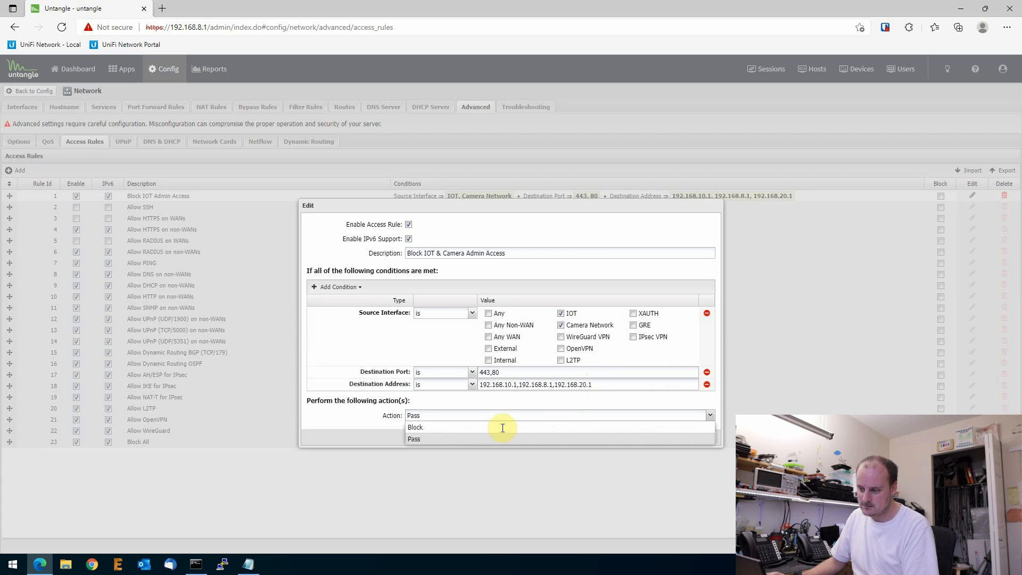
left_click(415, 427)
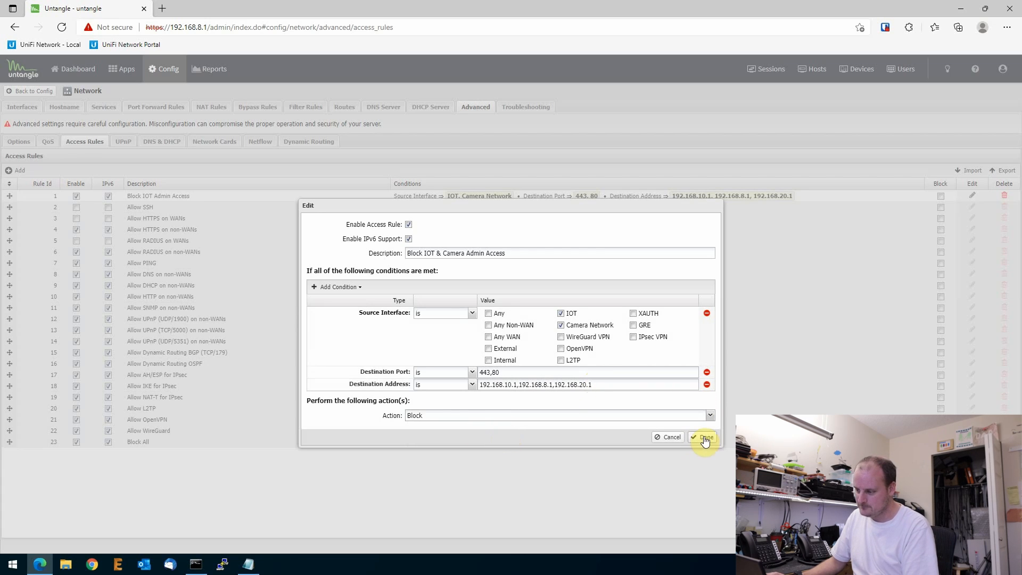
left_click(701, 436)
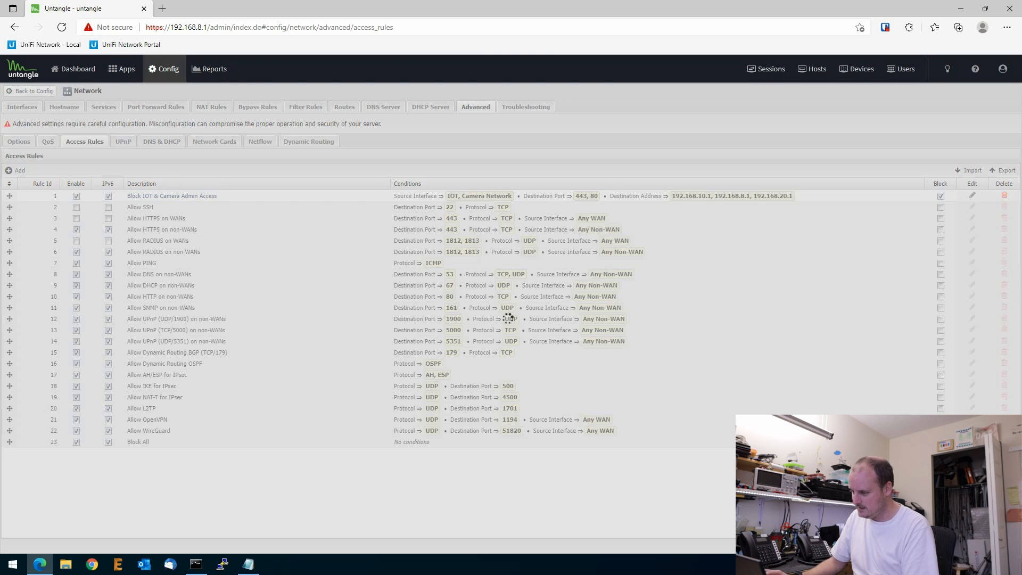
mouse_move(678, 488)
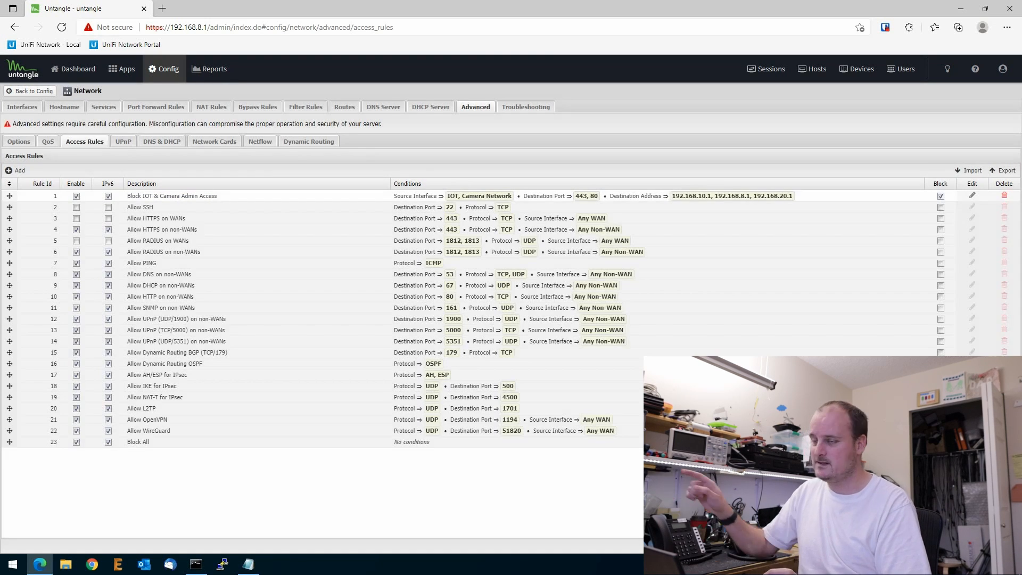
mouse_move(52, 241)
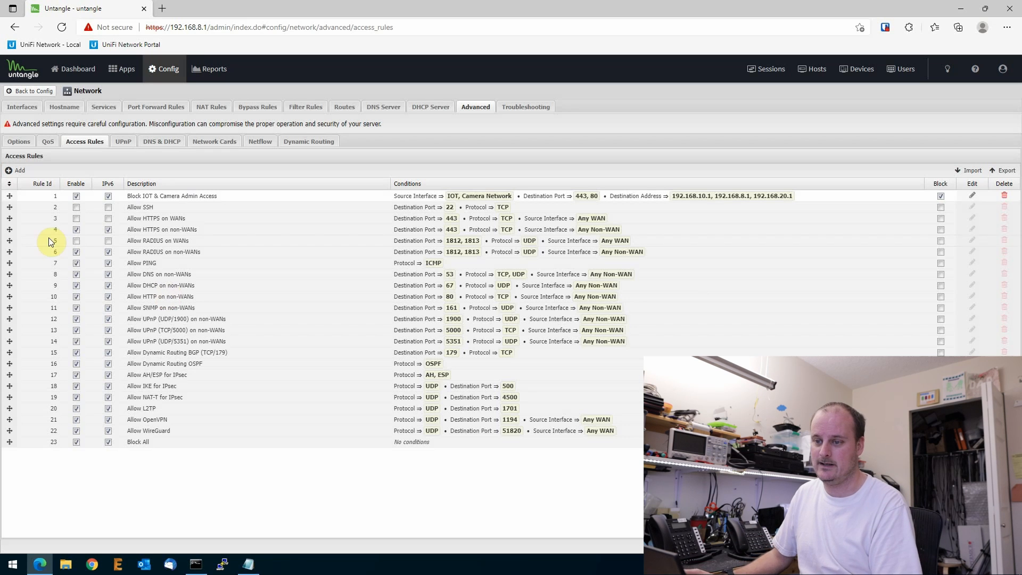
mouse_move(103, 111)
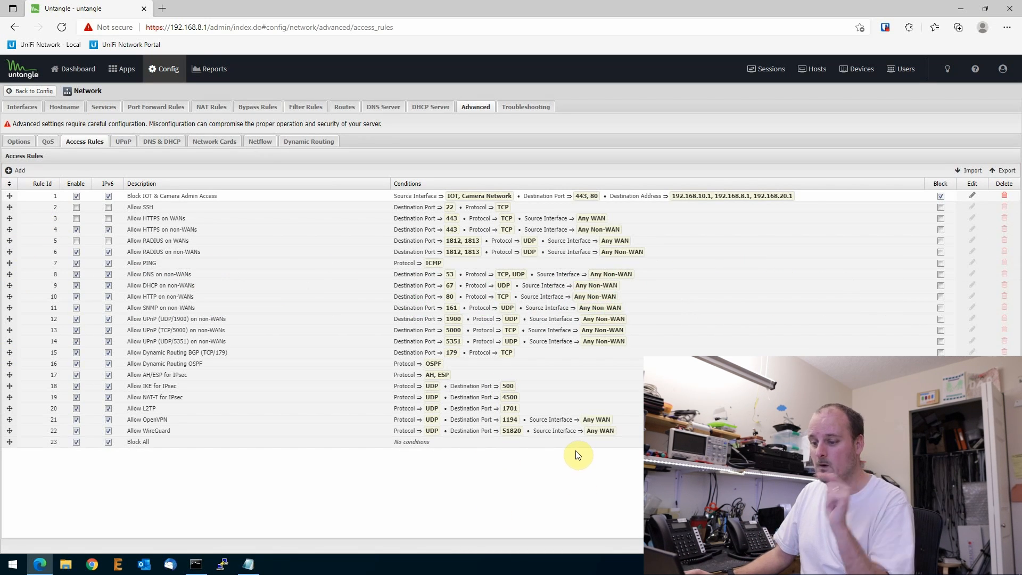
mouse_move(457, 417)
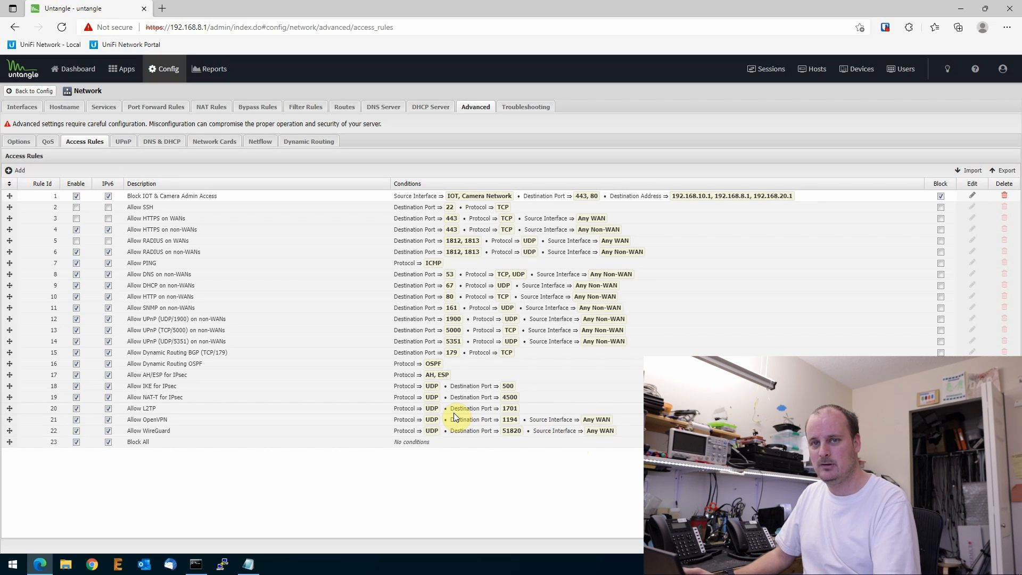
mouse_move(454, 420)
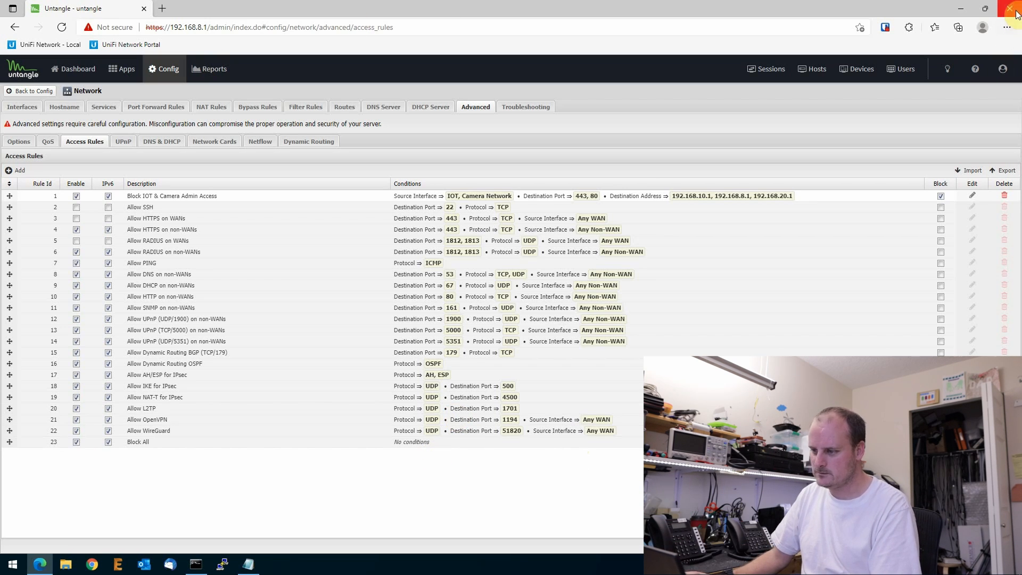
Close the Untangle browser window and run ipconfig to show 192.168.10.77 with gateway 192.168.10.1
left_click(1014, 13)
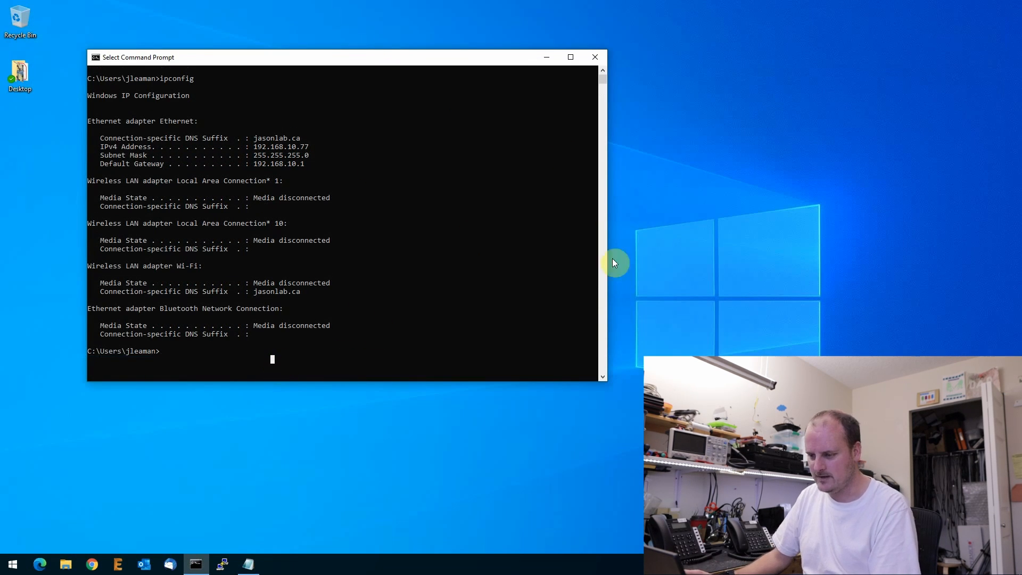
mouse_move(224, 311)
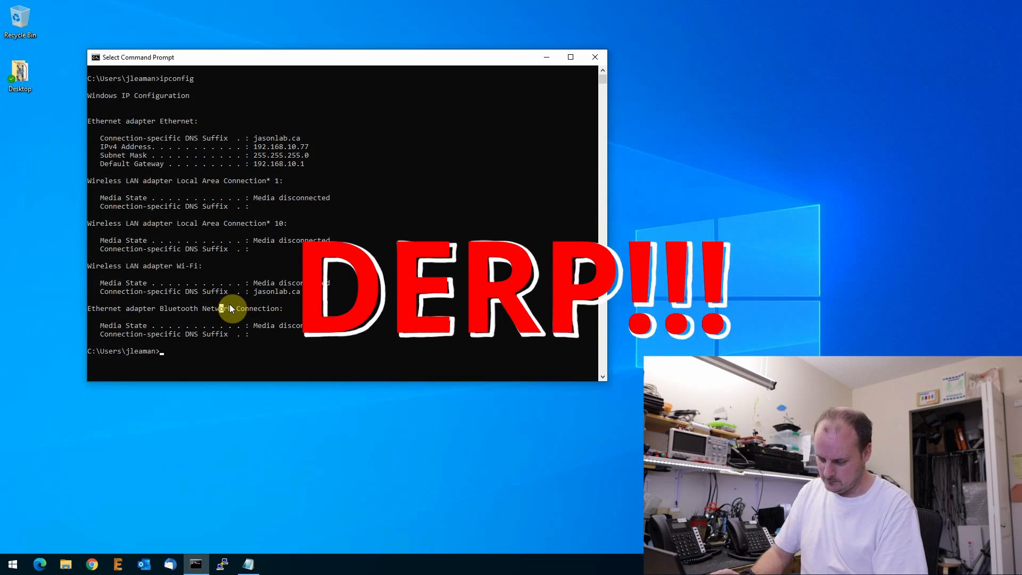
type("ipconfig")
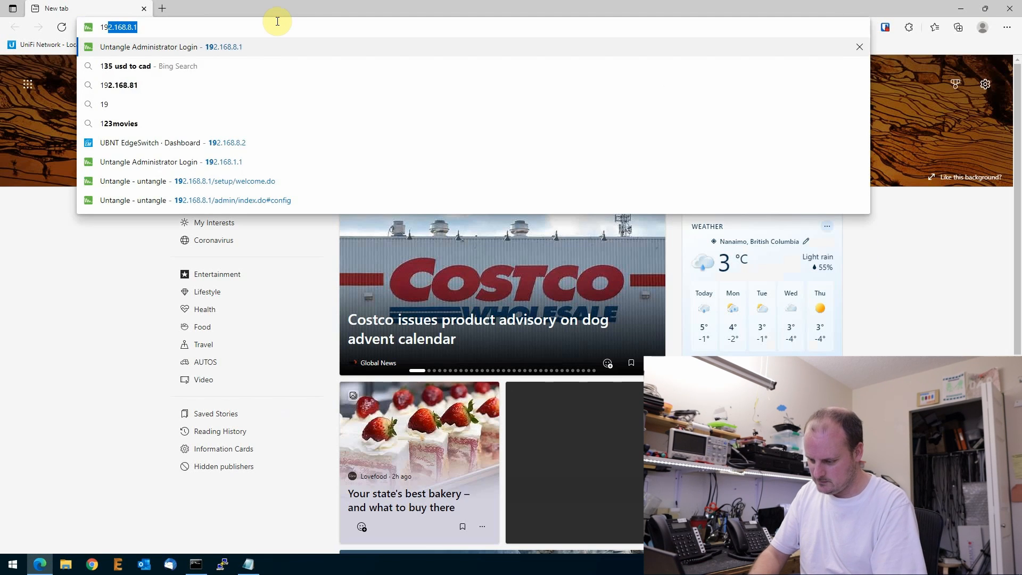
Enter the gateway address 192.168.10.1 in Edge and wait as the page fails to load
type("192.168.1.1")
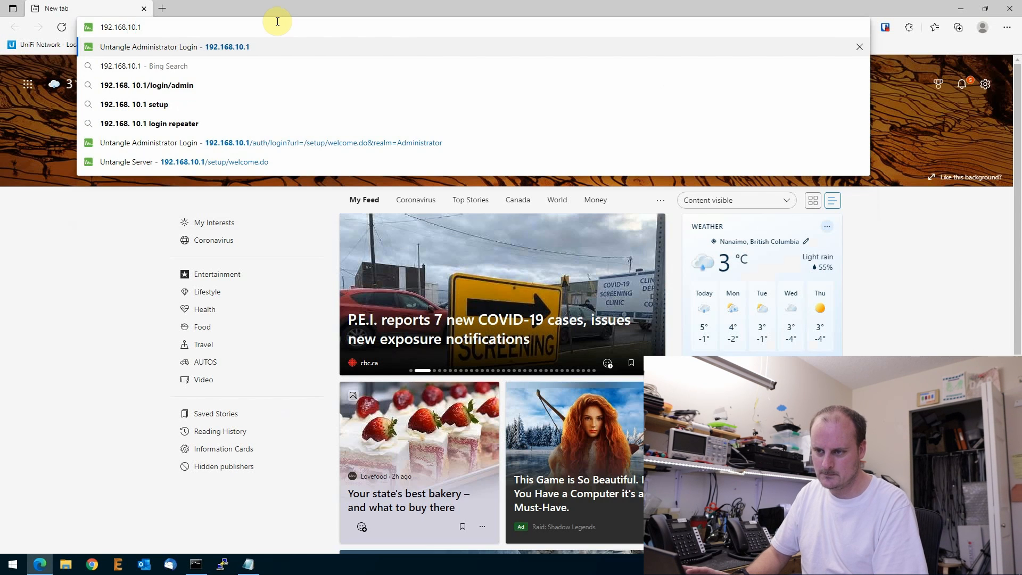
left_click(174, 45)
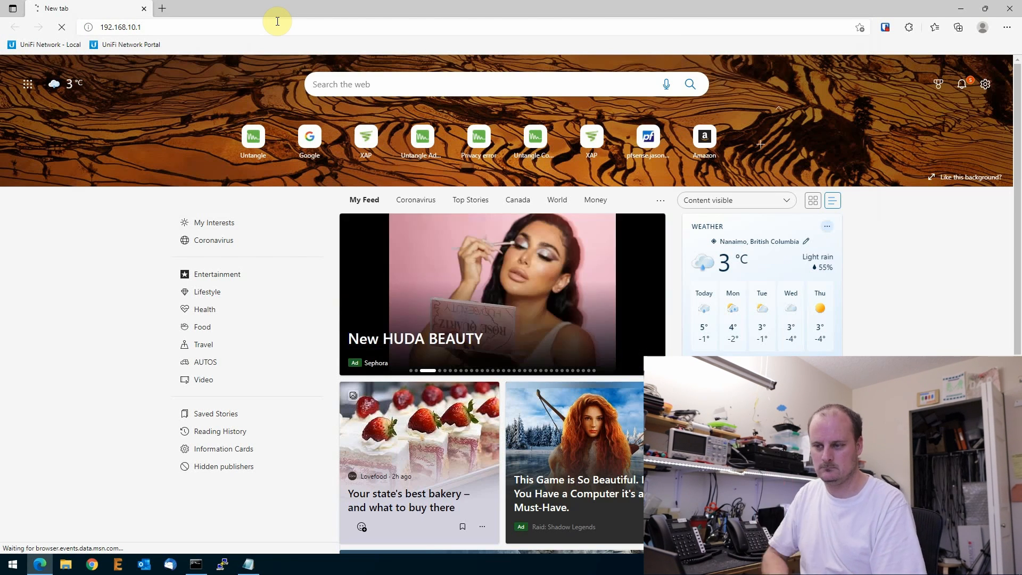
left_click(194, 564)
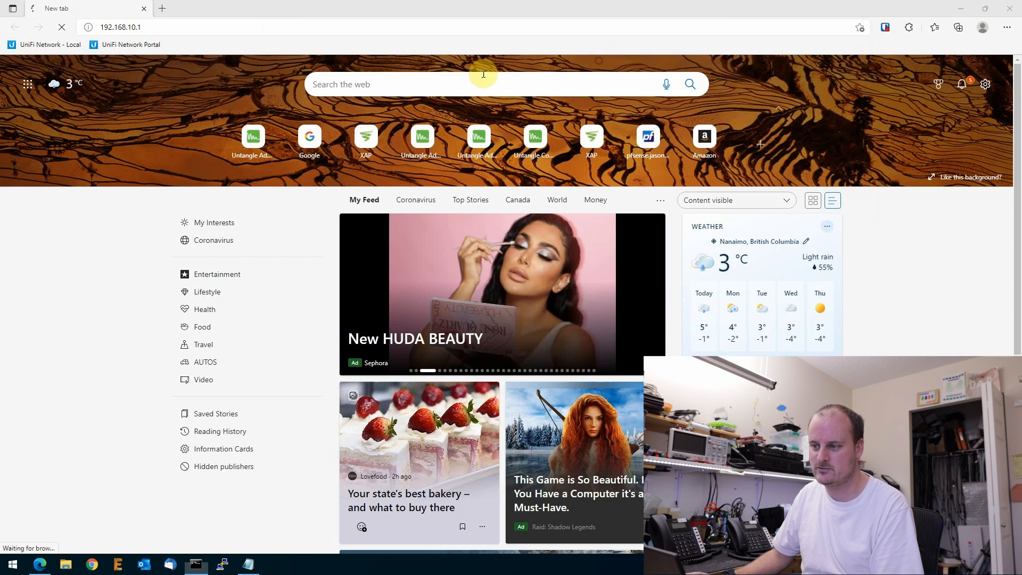
mouse_move(476, 19)
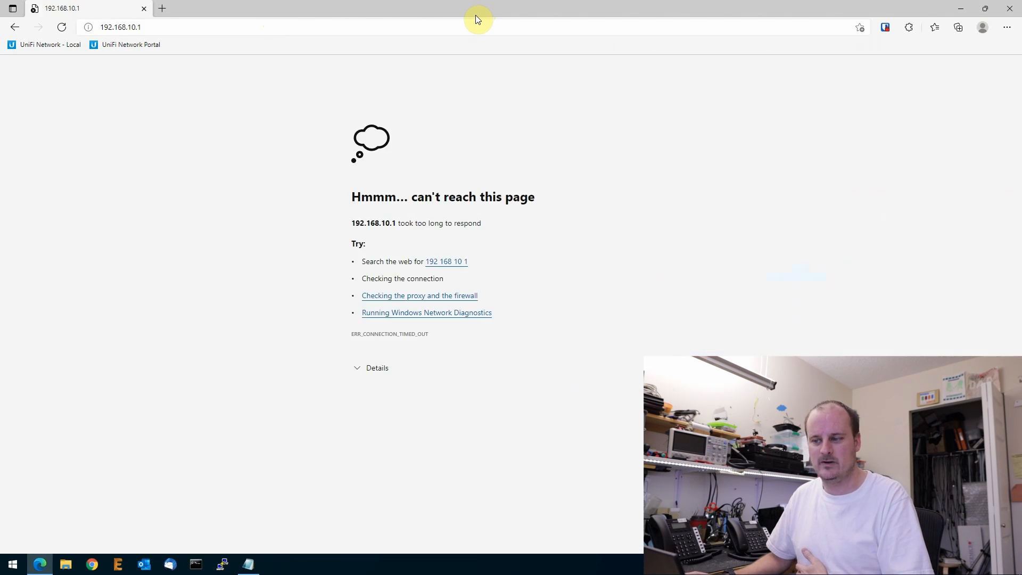
left_click(62, 27)
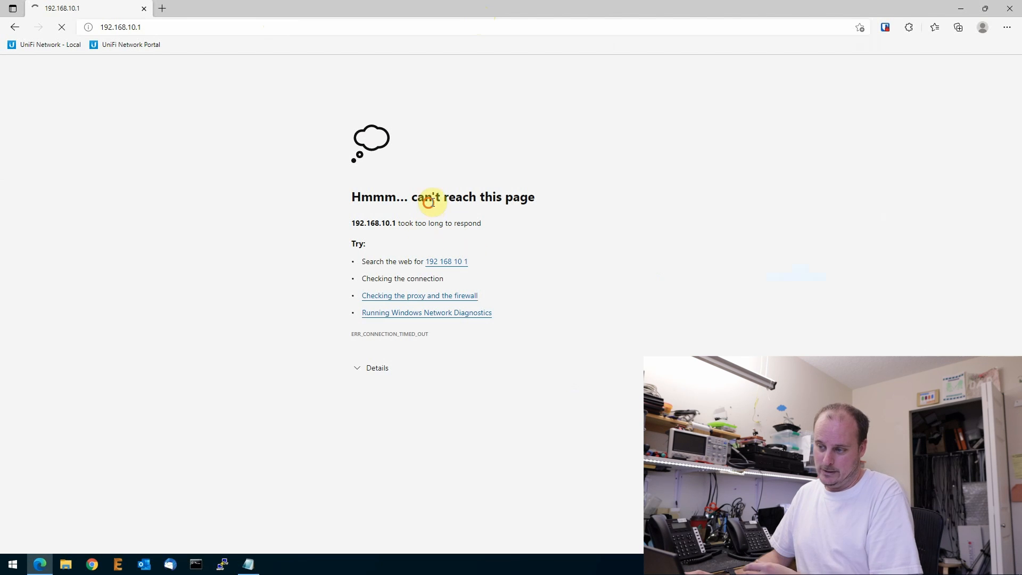
mouse_move(547, 245)
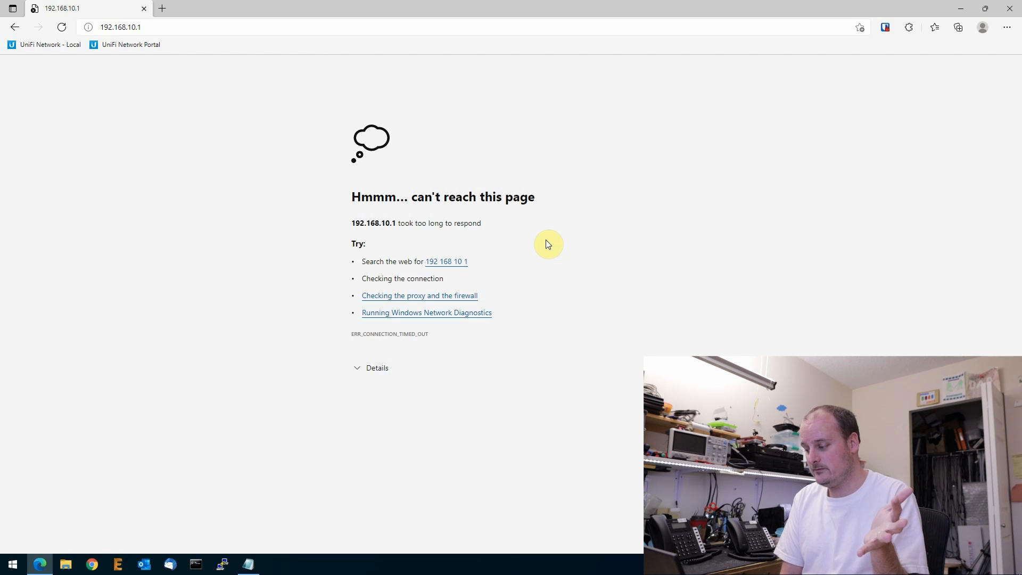
left_click(62, 26)
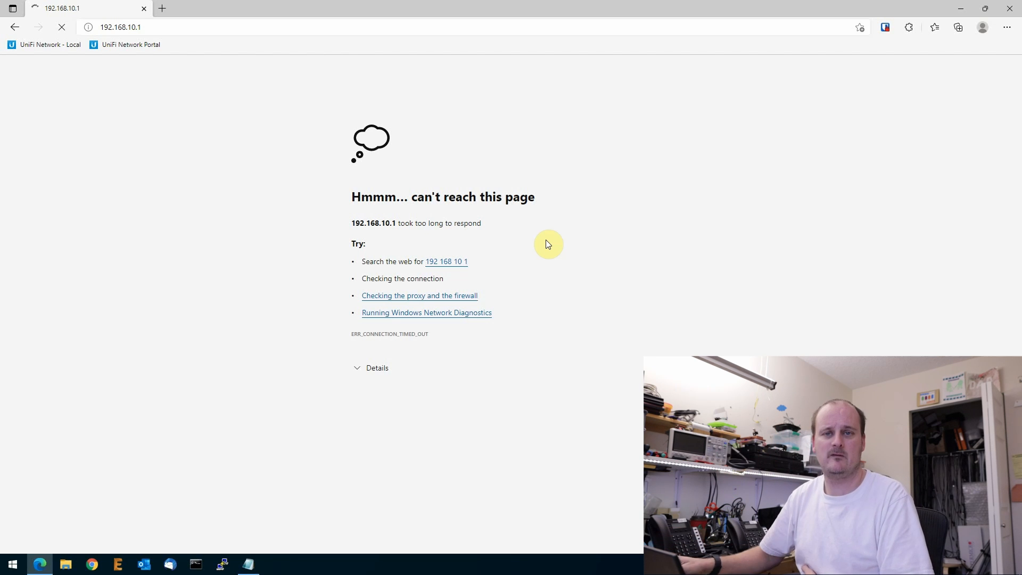
mouse_move(626, 272)
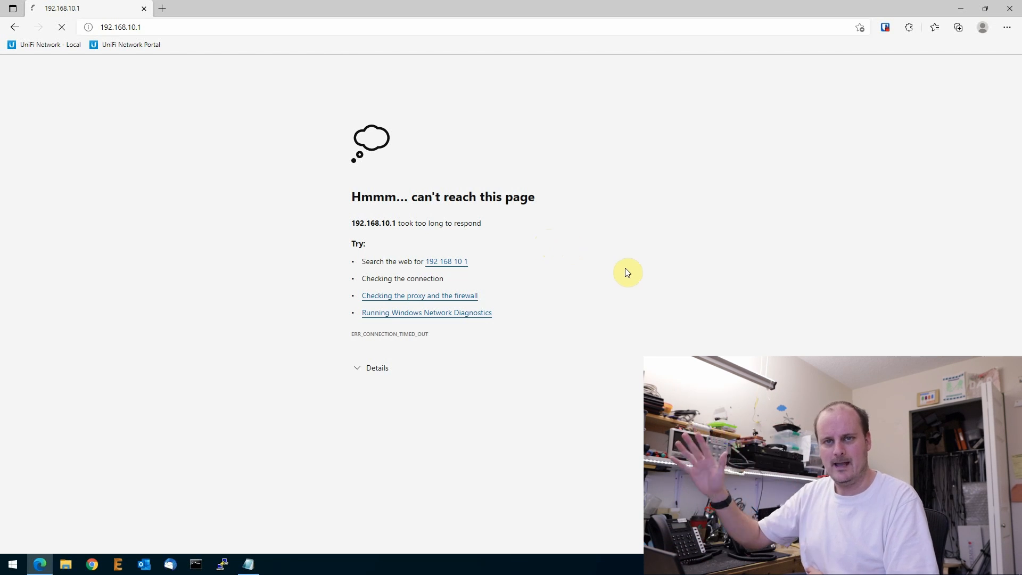